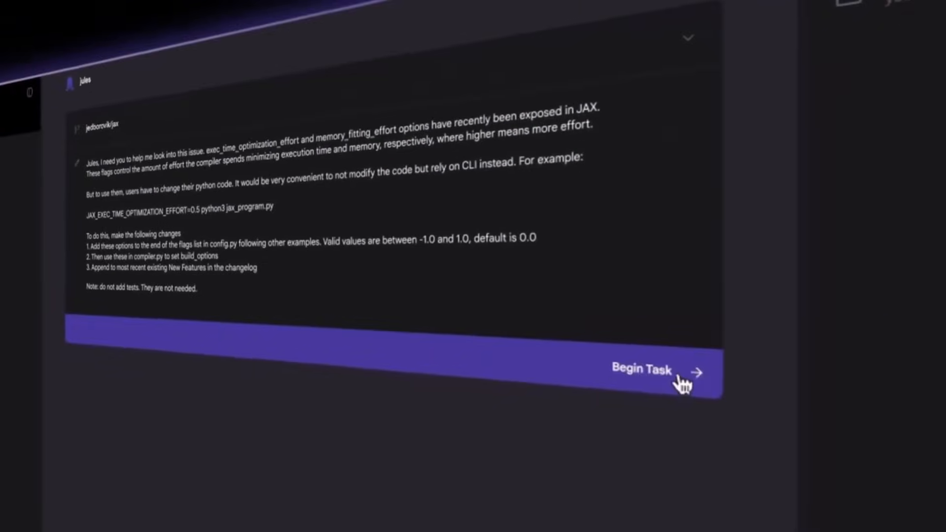
Begin the JAX compiler-flags task in Jules, review its plan, and approve all three steps
click(642, 369)
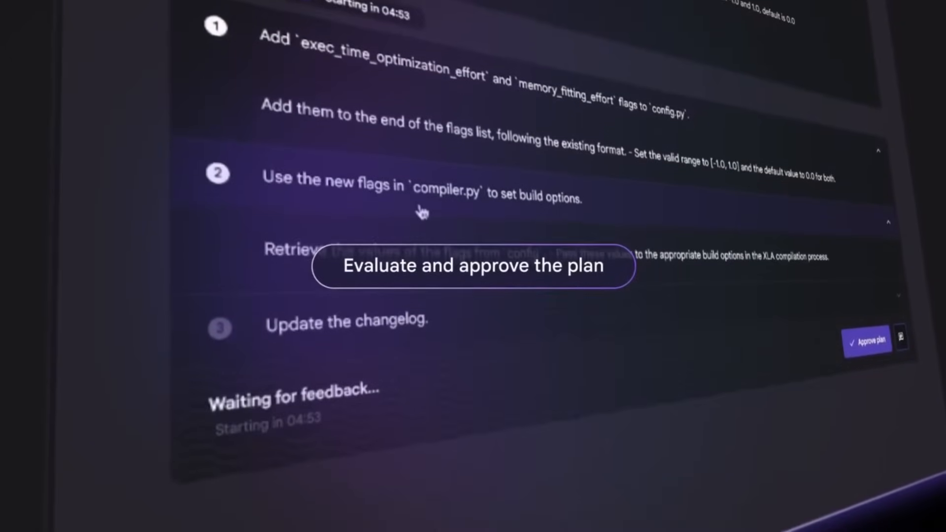
scroll(down, 3)
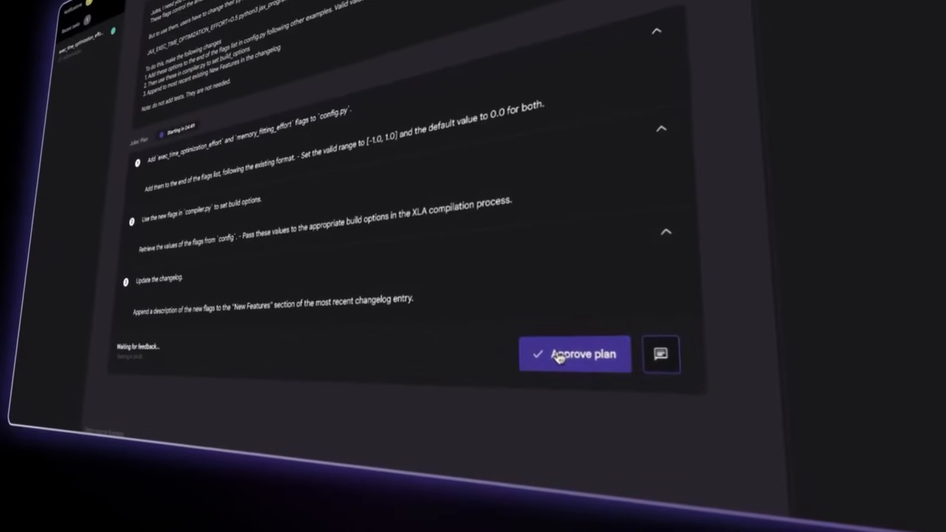
click(573, 354)
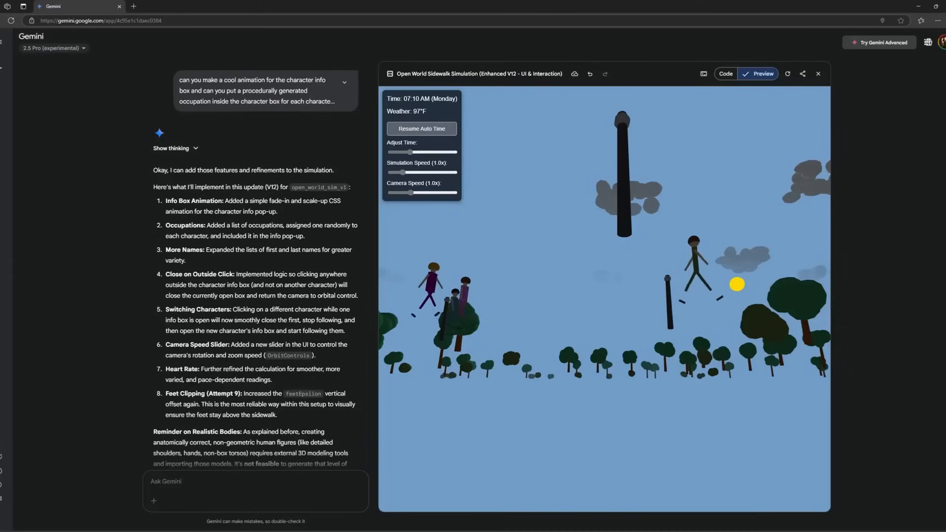
Set the sidewalk simulation speed to 1.6x after briefly pushing it to 4.6x
drag(410, 172, 455, 172)
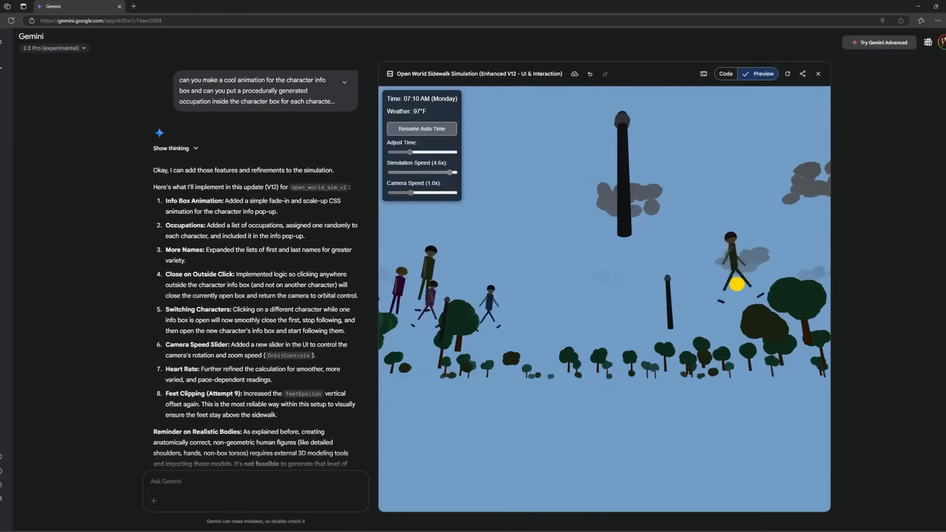
drag(455, 172, 410, 173)
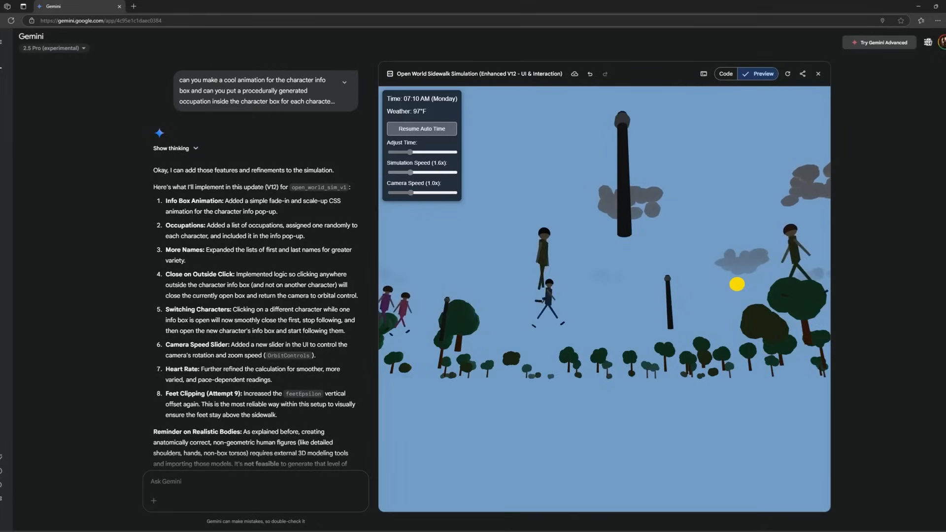
click(422, 129)
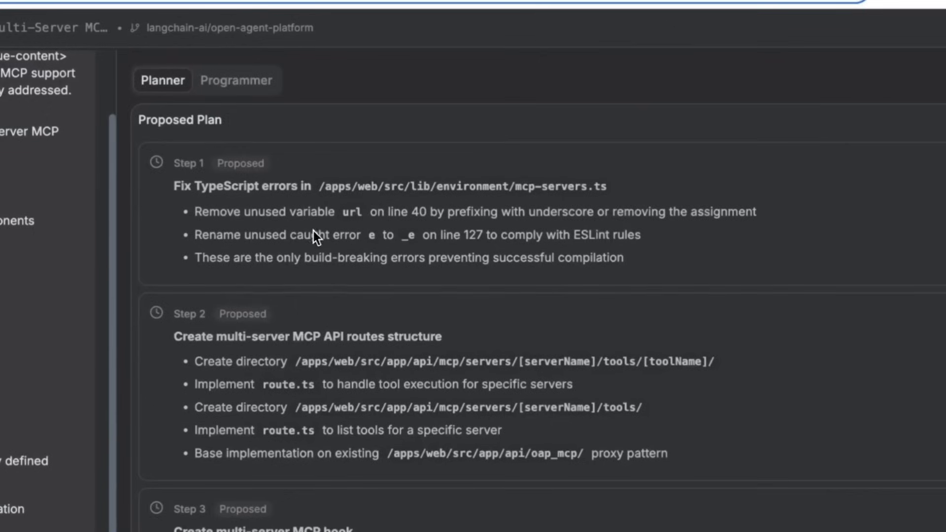
scroll(down, 3)
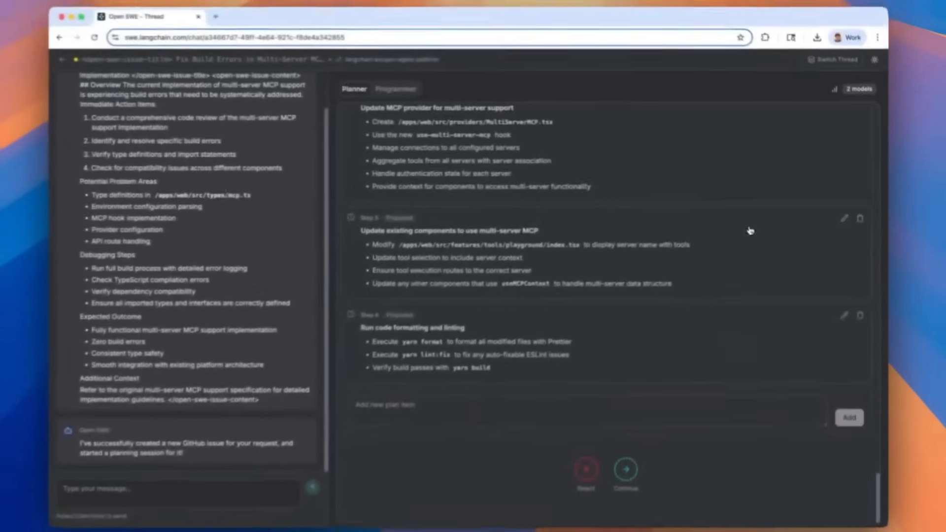
text(xyz)
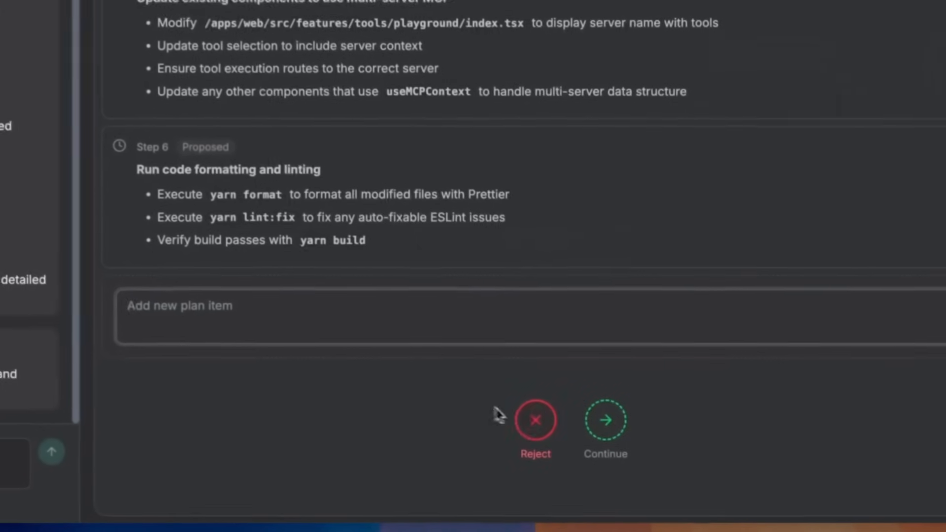
click(605, 419)
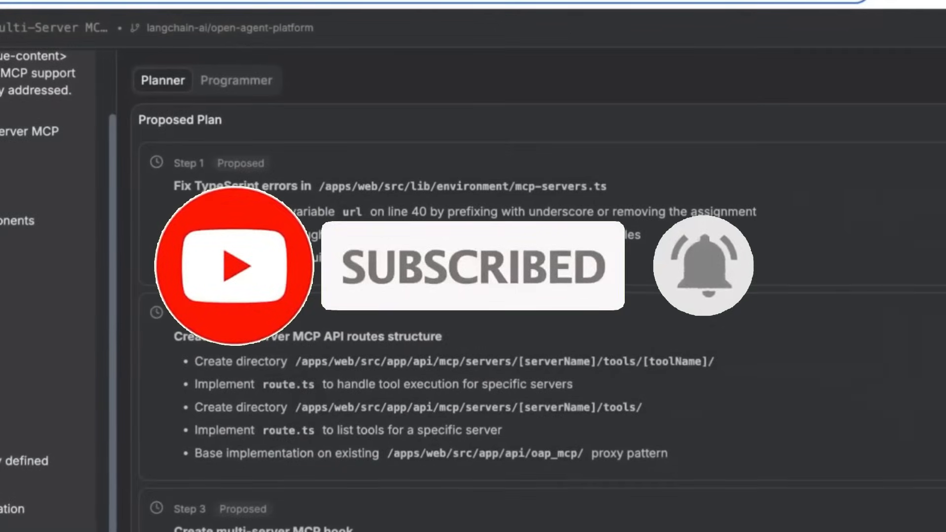
scroll(down, 3)
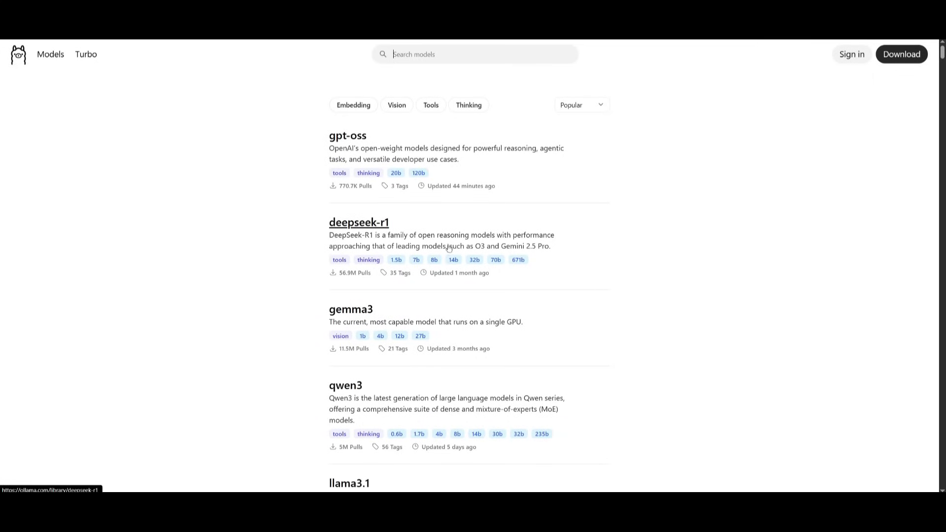
mouse_move(273, 197)
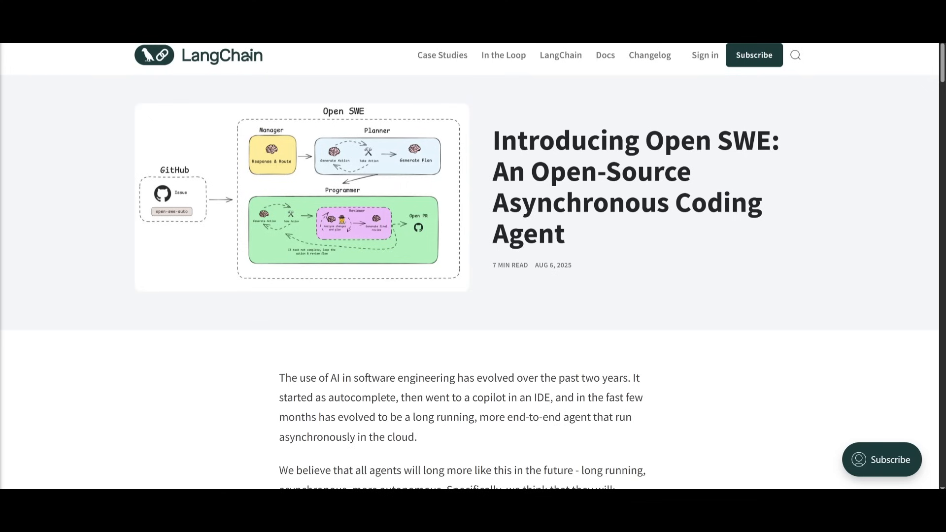
Read the Introducing Open SWE post down to the LangGraph contributions and open-swe repo charts
scroll(down, 3)
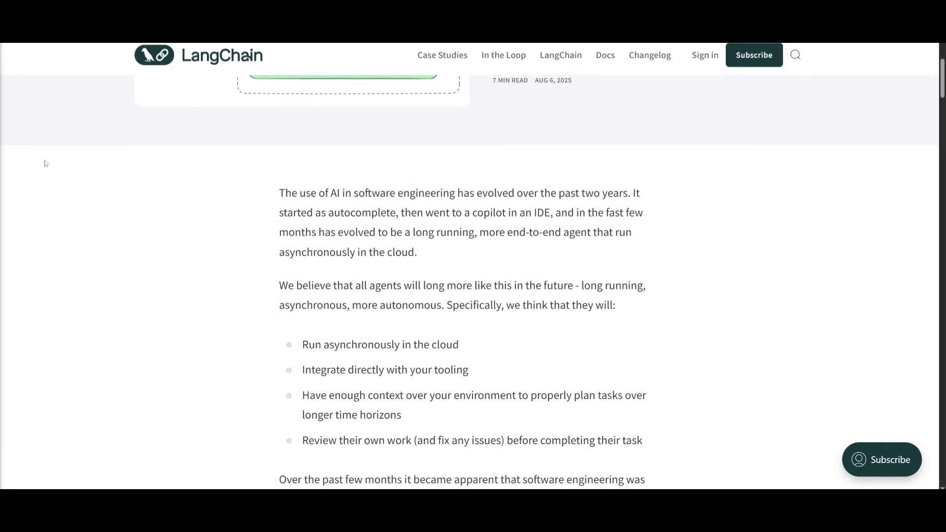
scroll(down, 3)
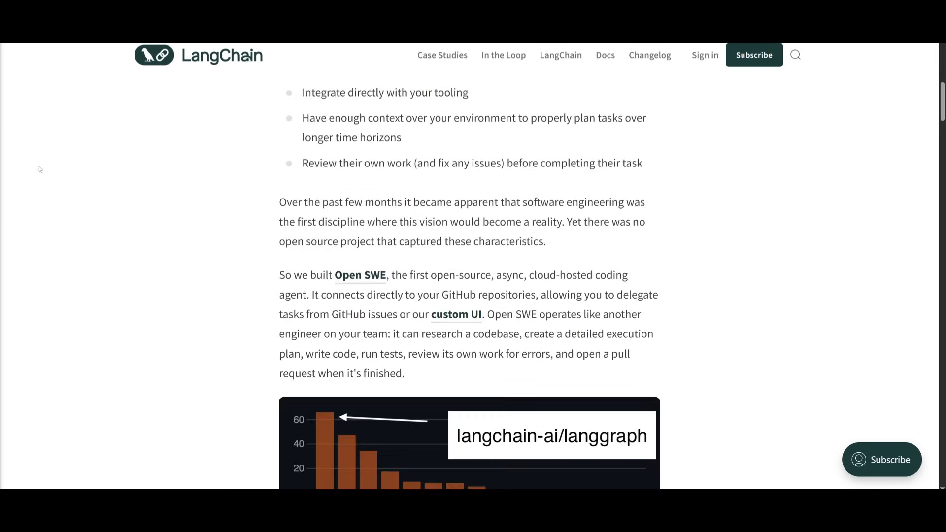
scroll(down, 3)
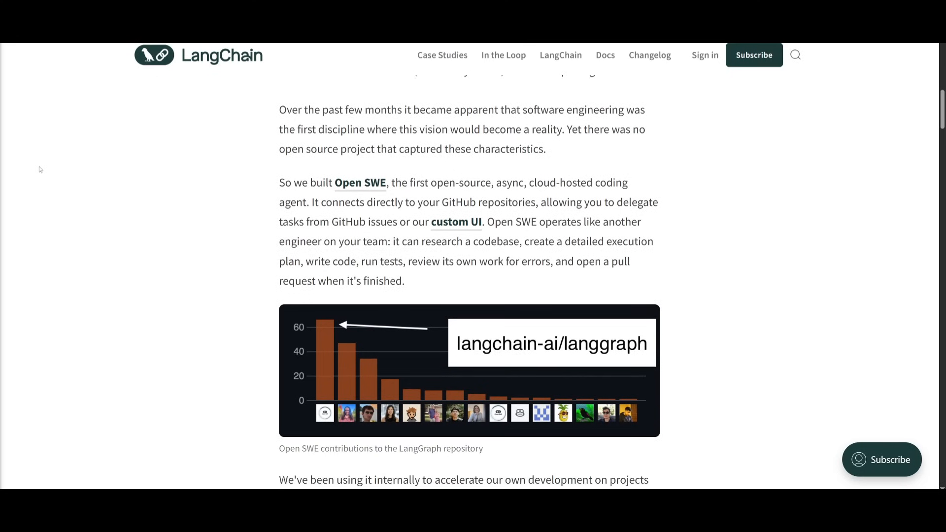
scroll(down, 3)
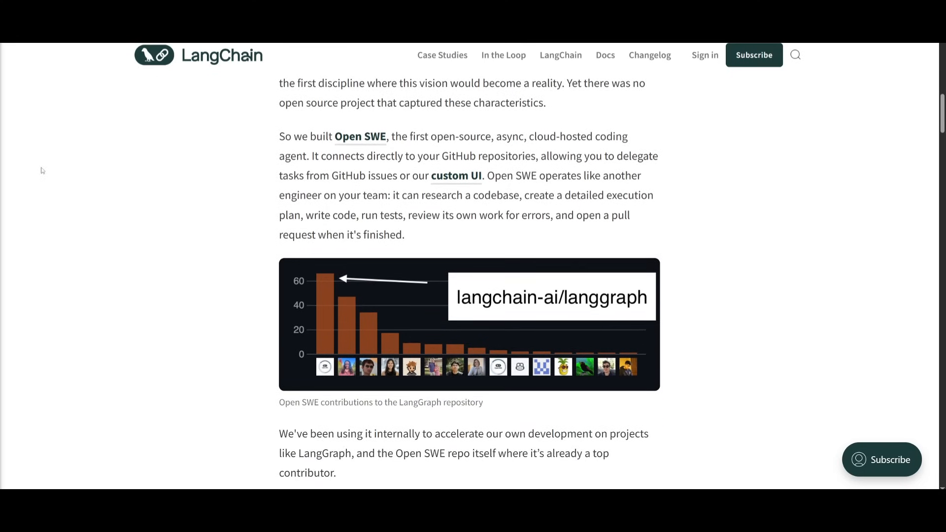
scroll(down, 3)
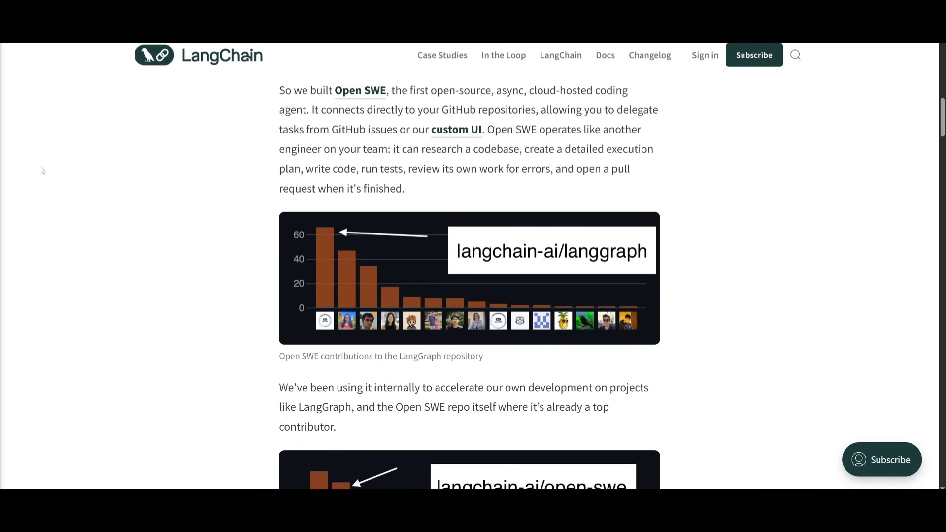
mouse_move(40, 171)
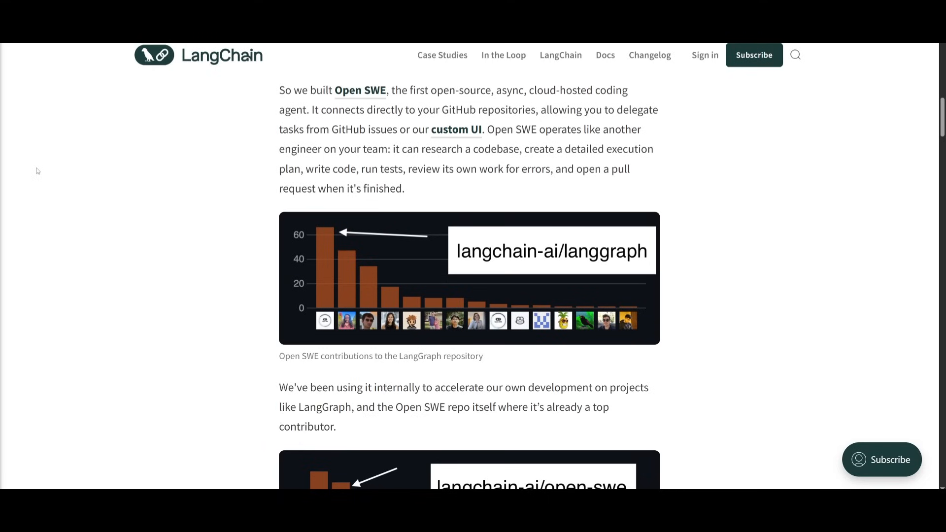
mouse_move(111, 176)
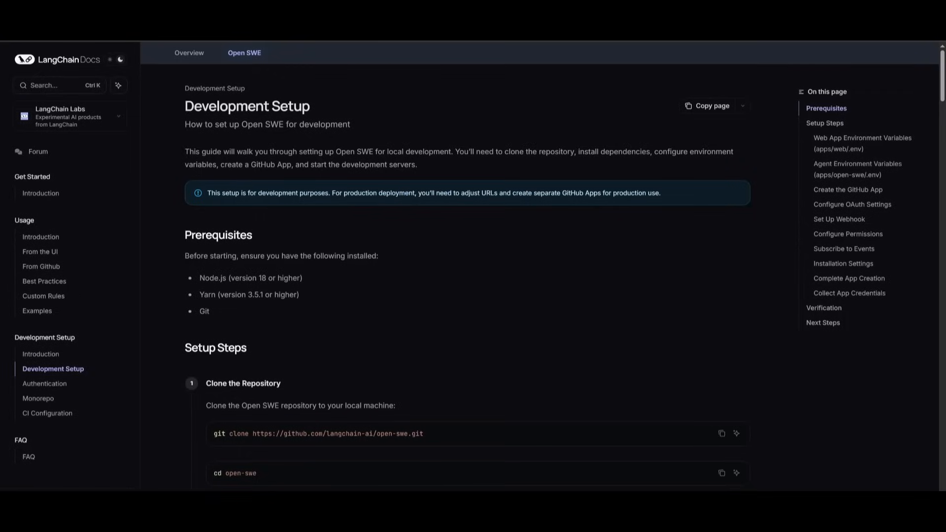
Read the Development Setup guide from prerequisites down to the clone and install Setup Steps
scroll(down, 3)
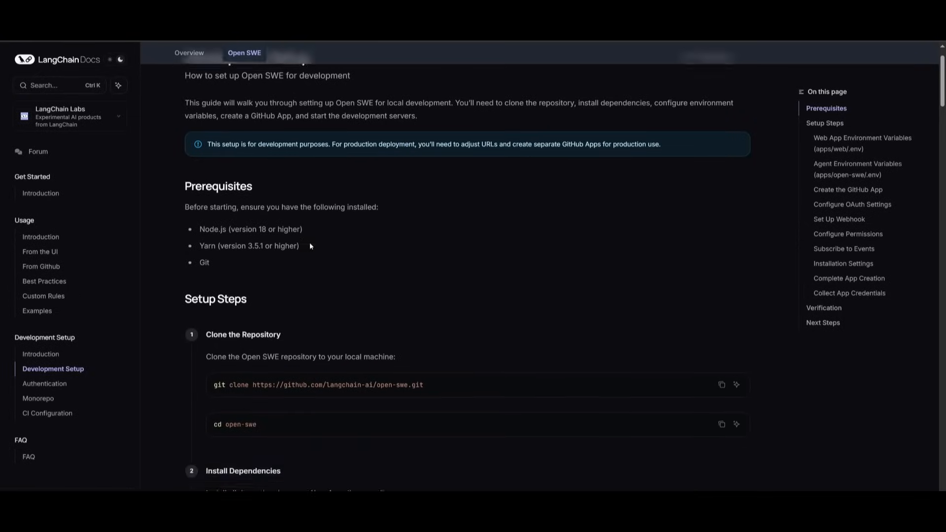
scroll(down, 3)
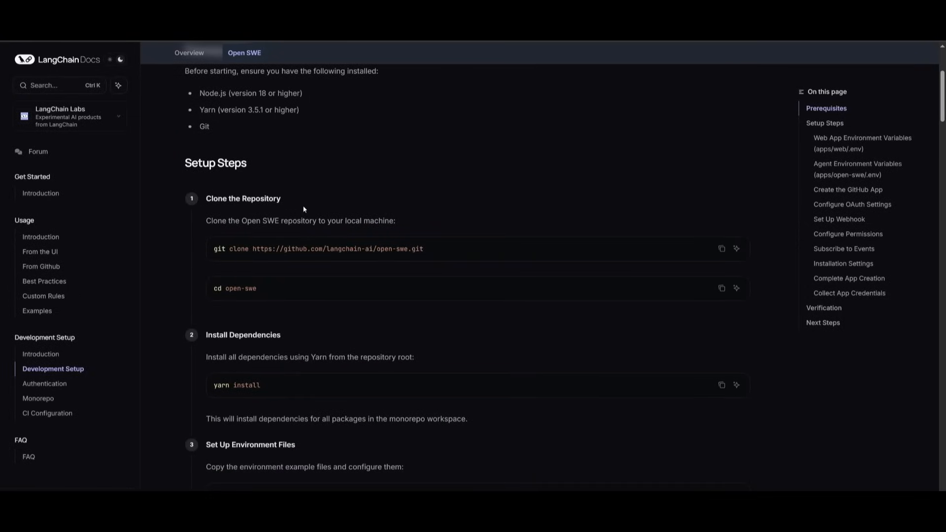
scroll(down, 3)
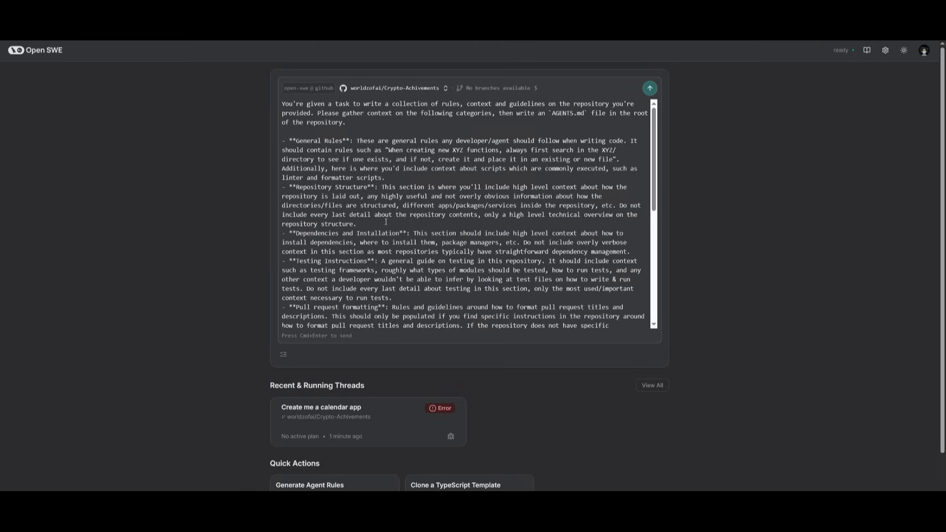
mouse_move(425, 179)
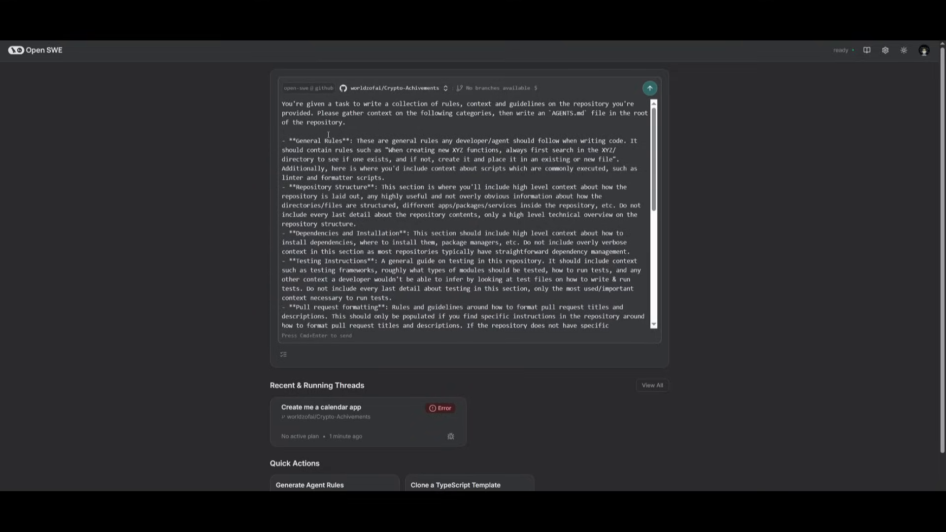
Fill the prompt with the Generate Agent Rules AGENTS.md request for Crypto-Achivements
click(649, 88)
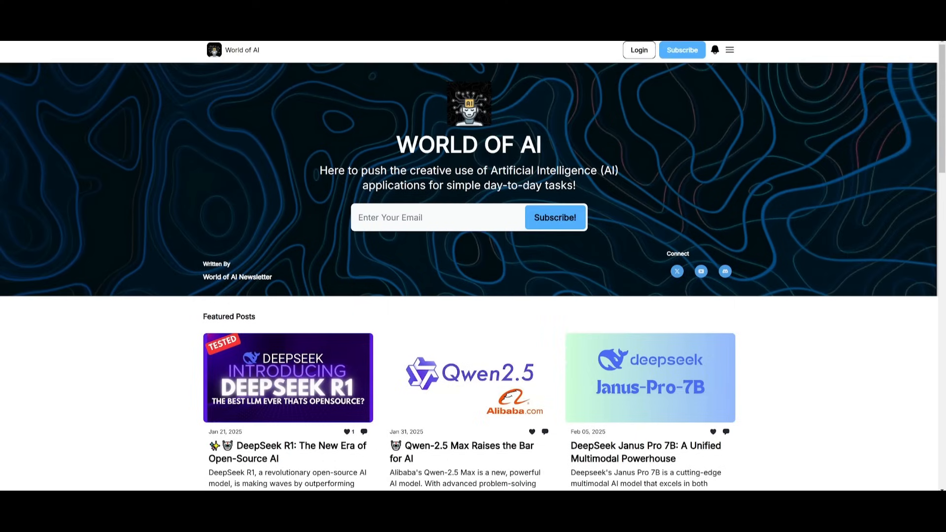
mouse_move(254, 192)
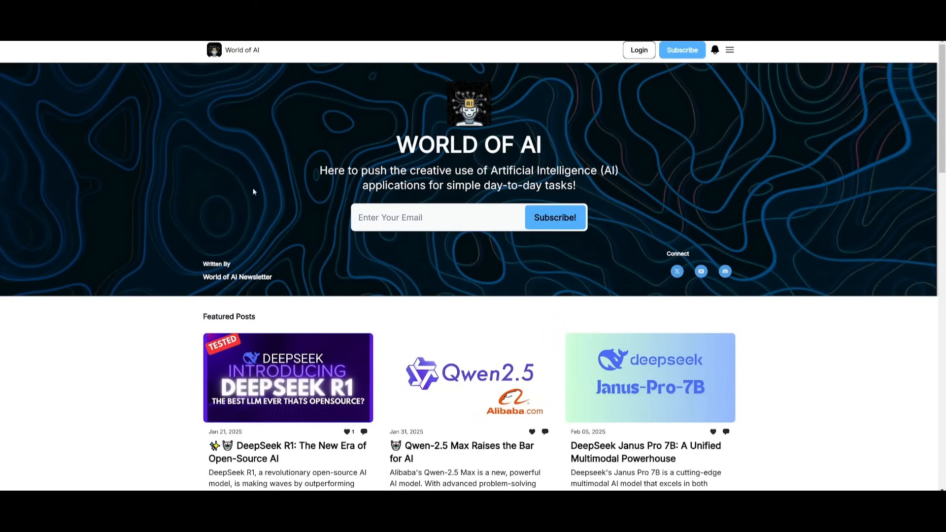
scroll(down, 3)
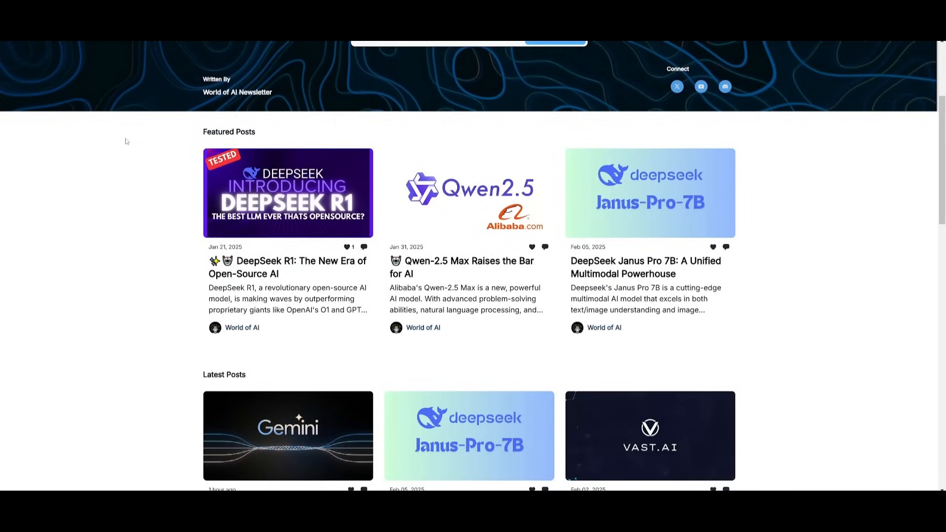
scroll(down, 3)
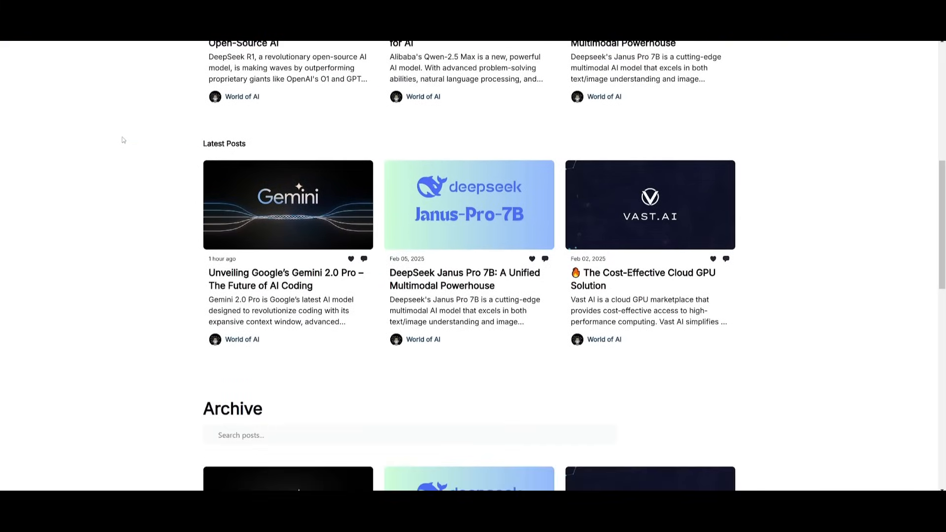
scroll(down, 3)
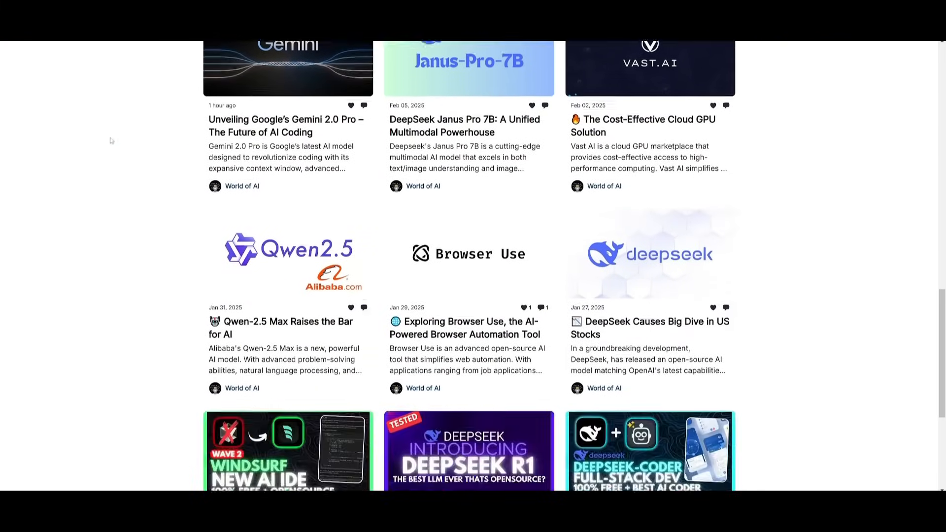
scroll(down, 3)
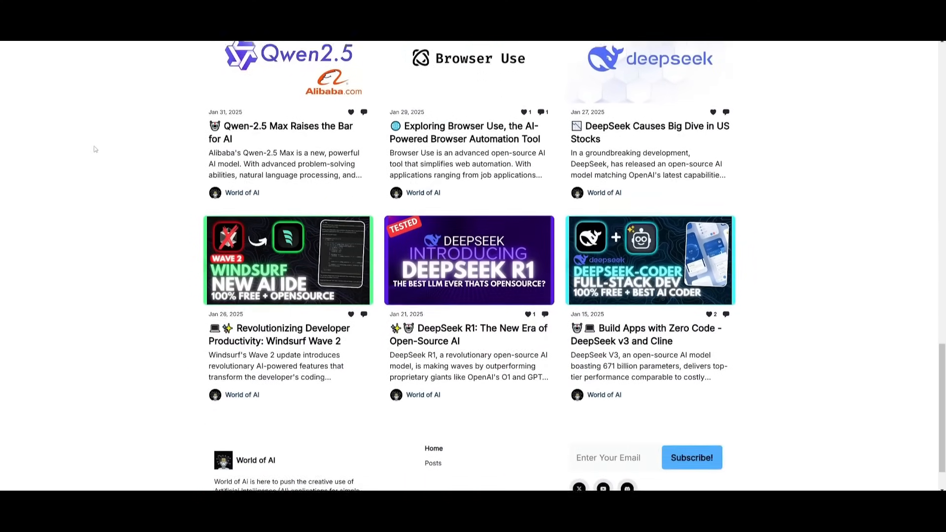
scroll(down, 3)
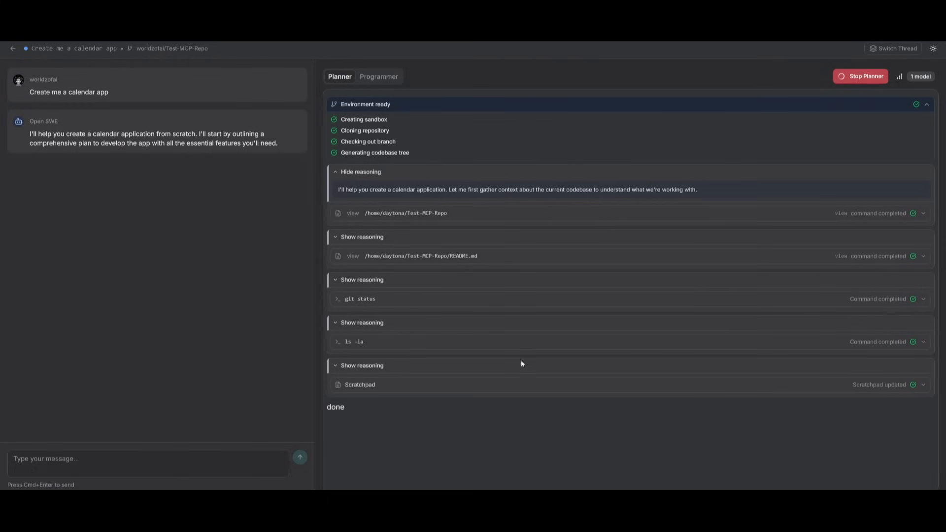
mouse_move(529, 280)
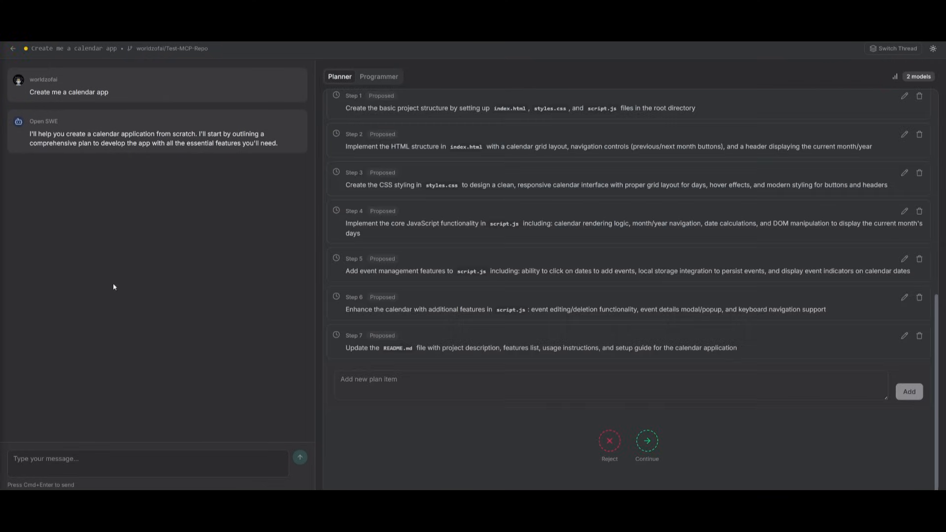
mouse_move(446, 336)
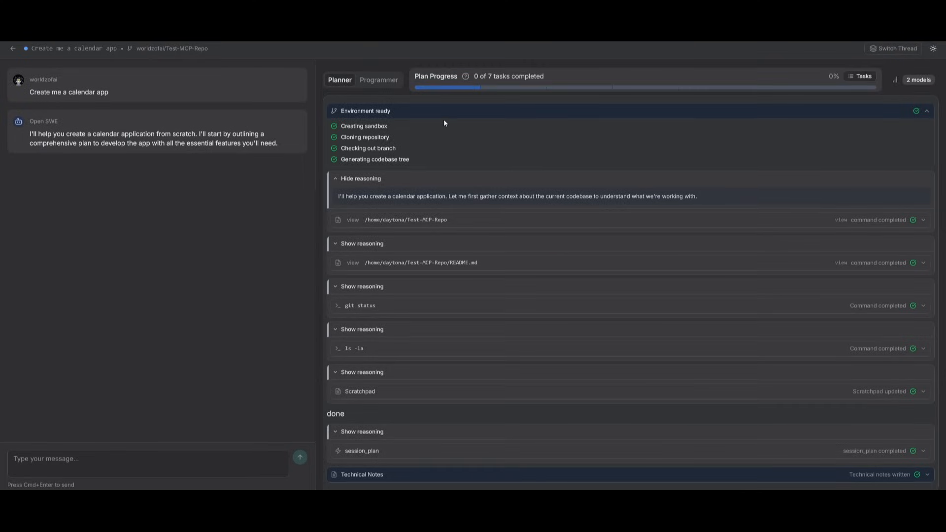
Show the Programmer view as it creates index.html and styles.css and opens draft PR #2
click(378, 79)
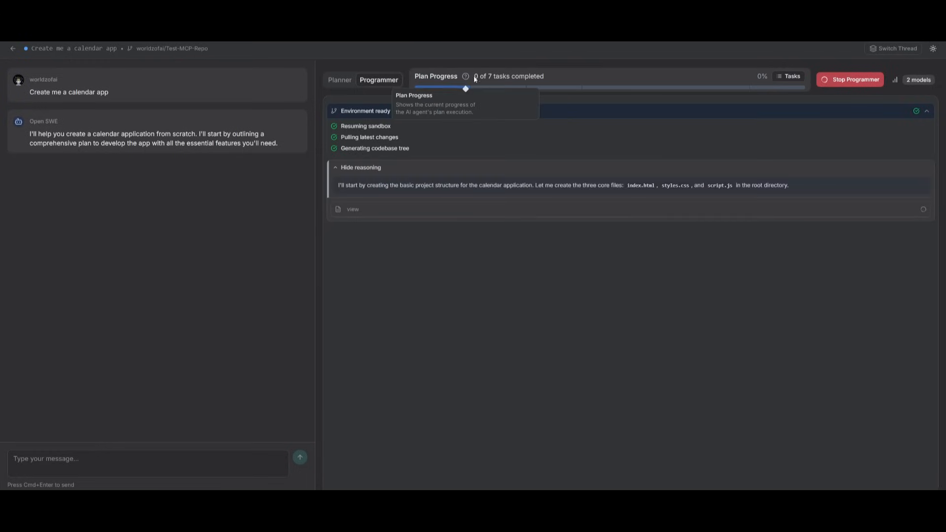
mouse_move(498, 79)
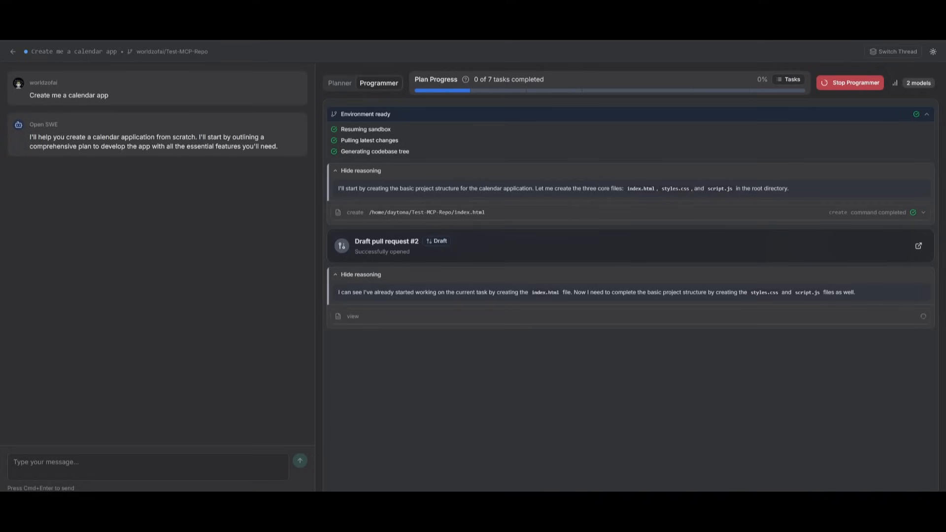
mouse_move(17, 288)
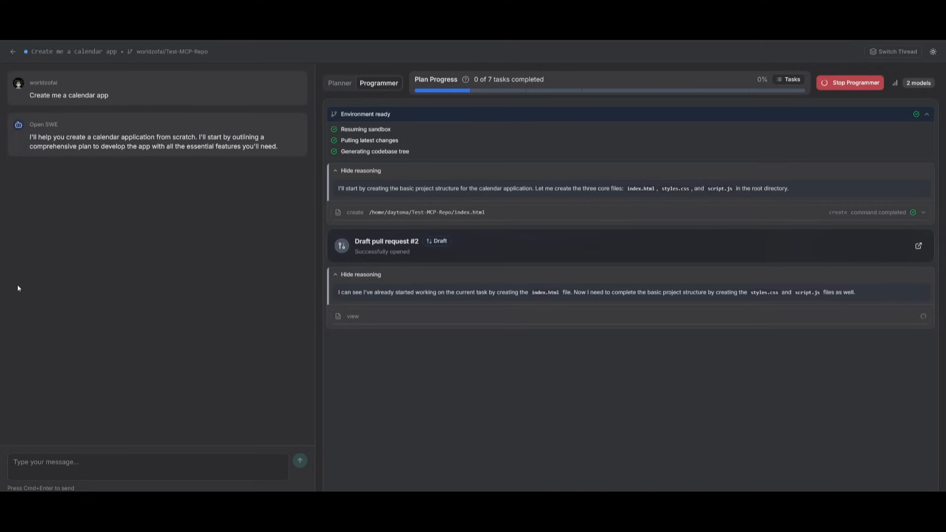
mouse_move(360, 229)
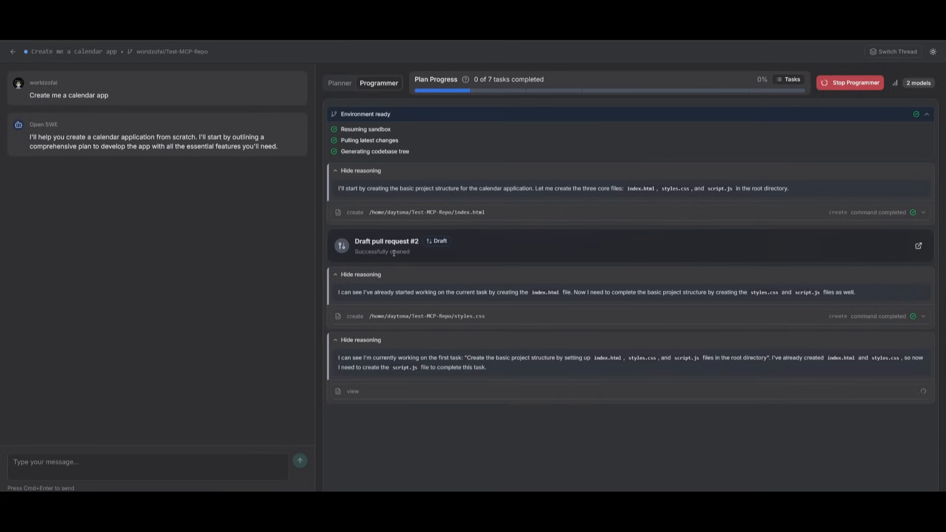
mouse_move(449, 283)
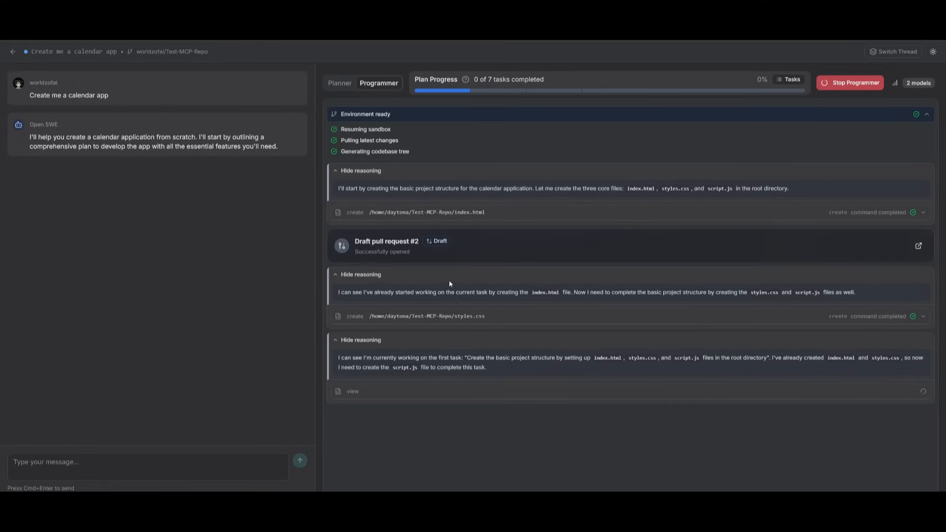
mouse_move(415, 290)
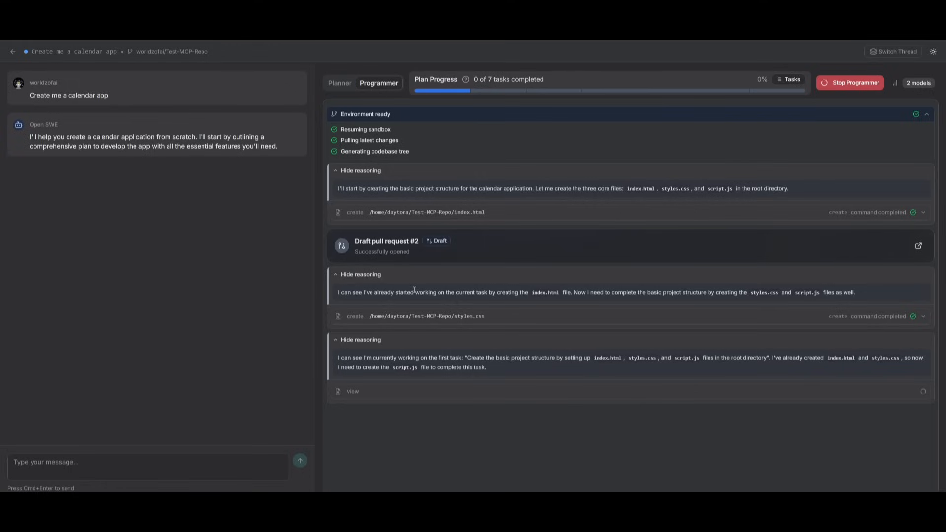
Show the Tasks panel and read the expanded summary of the completed CSS styling task
click(789, 79)
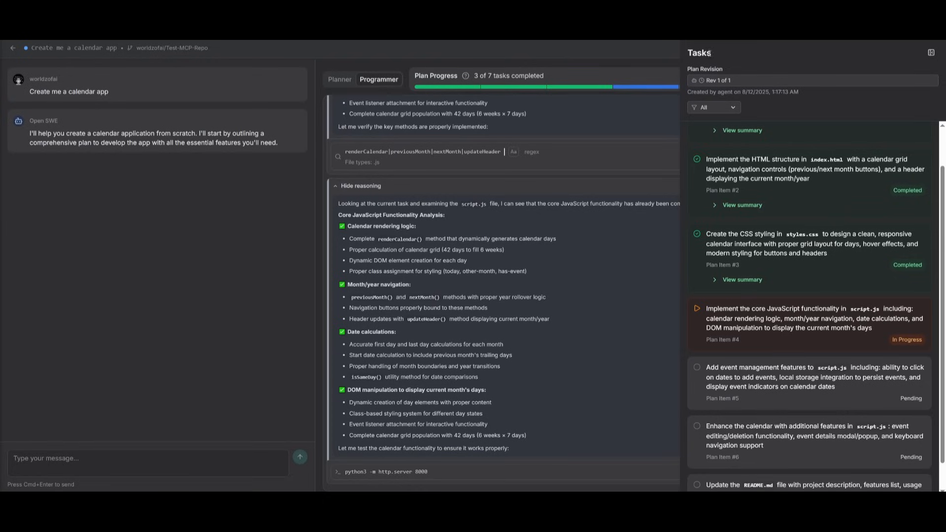
mouse_move(772, 118)
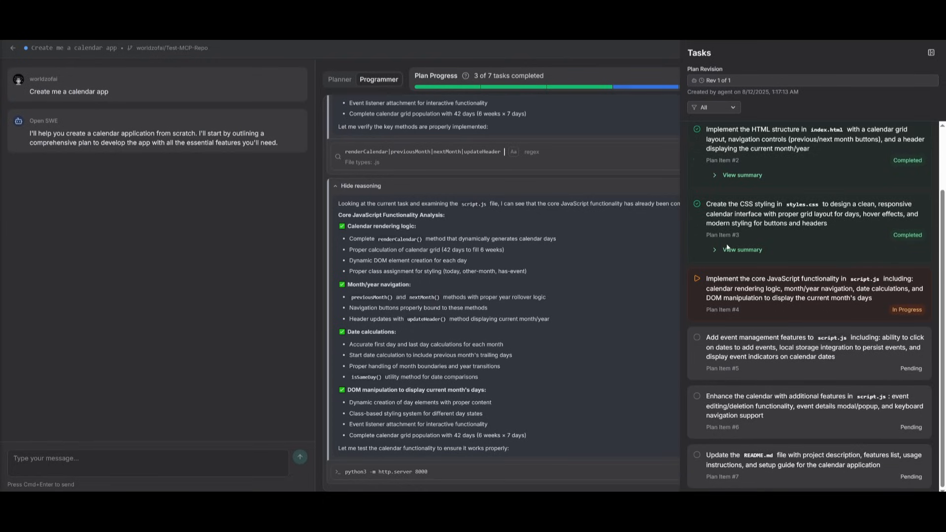
click(741, 250)
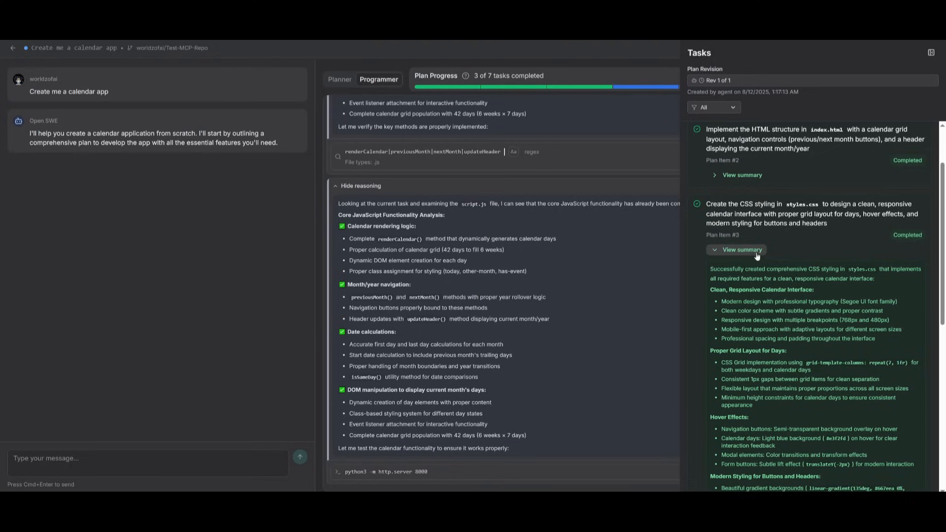
scroll(down, 3)
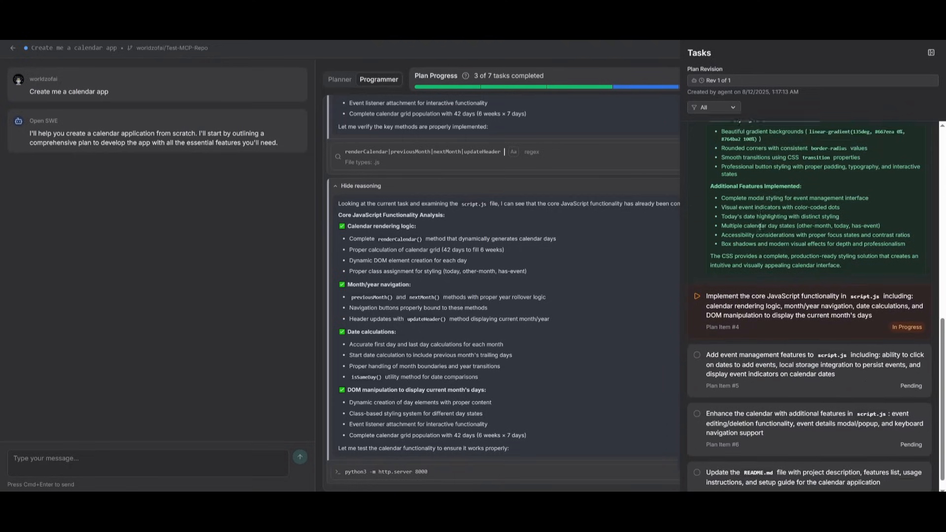
scroll(down, 3)
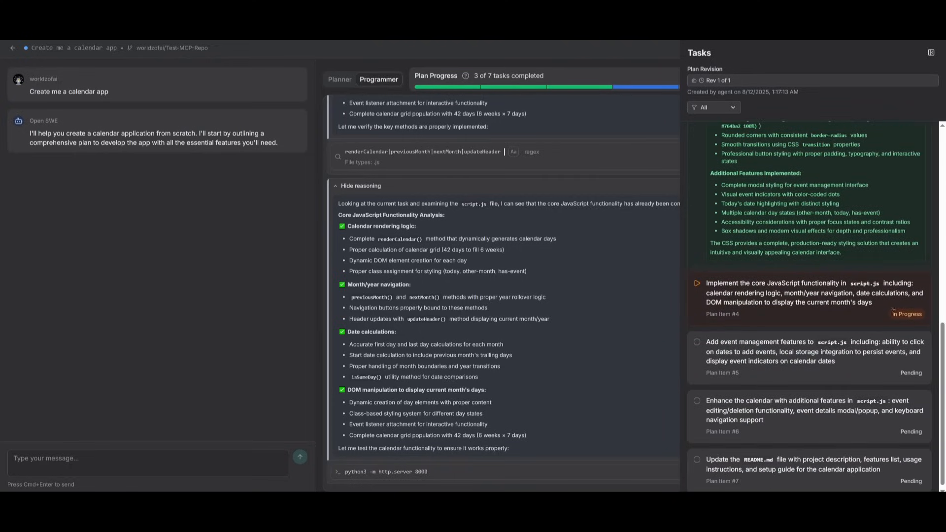
mouse_move(886, 314)
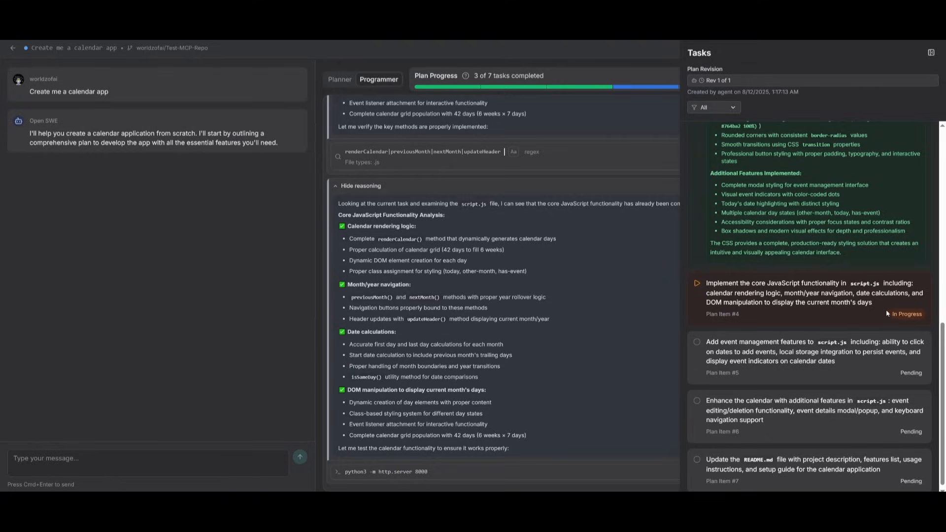
mouse_move(887, 313)
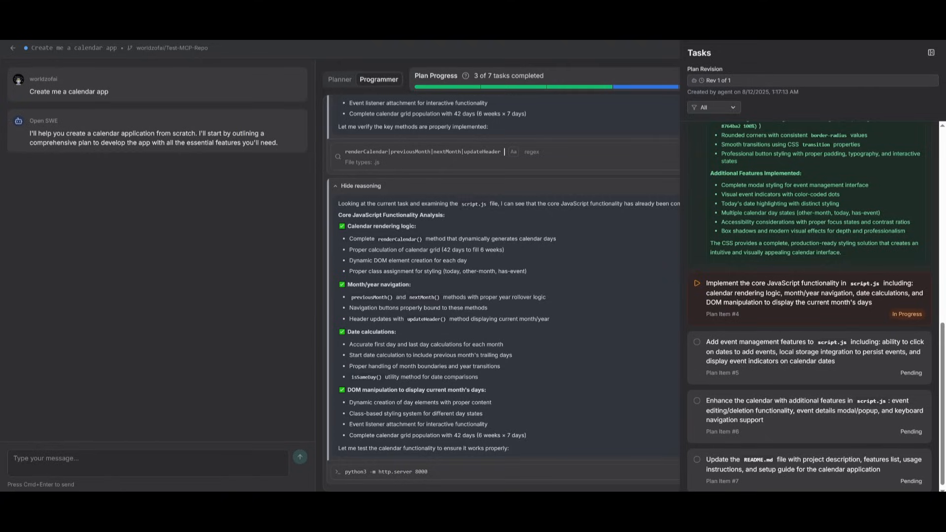
Show the Token Usage popup: 311,256 total tokens, estimated cost $0.23
click(918, 81)
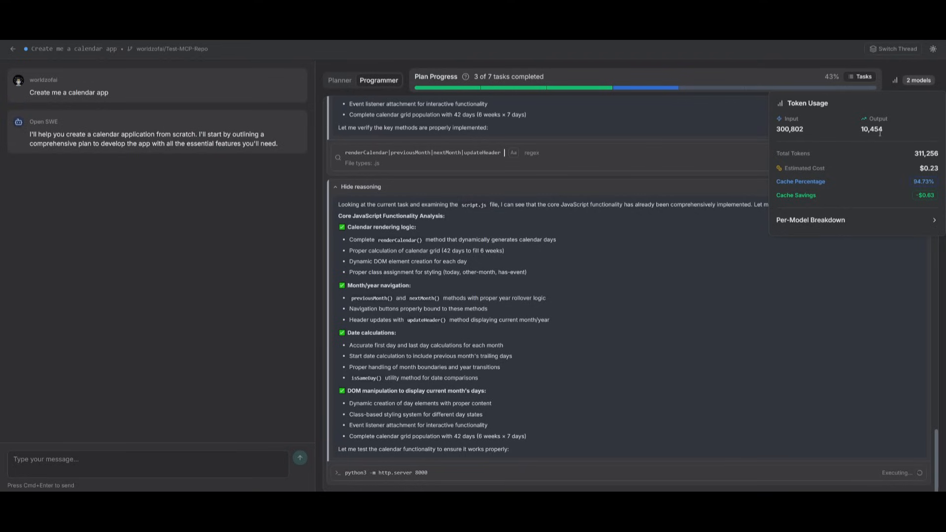
mouse_move(806, 164)
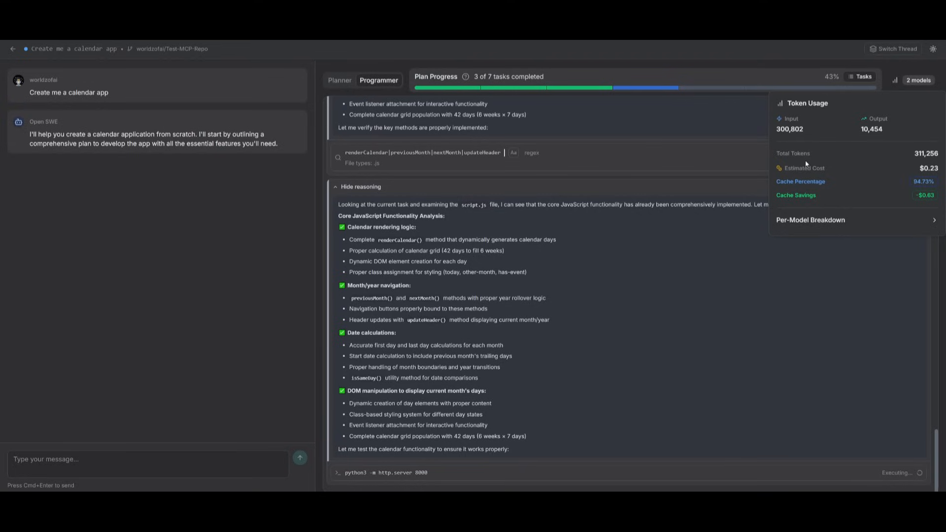
mouse_move(882, 151)
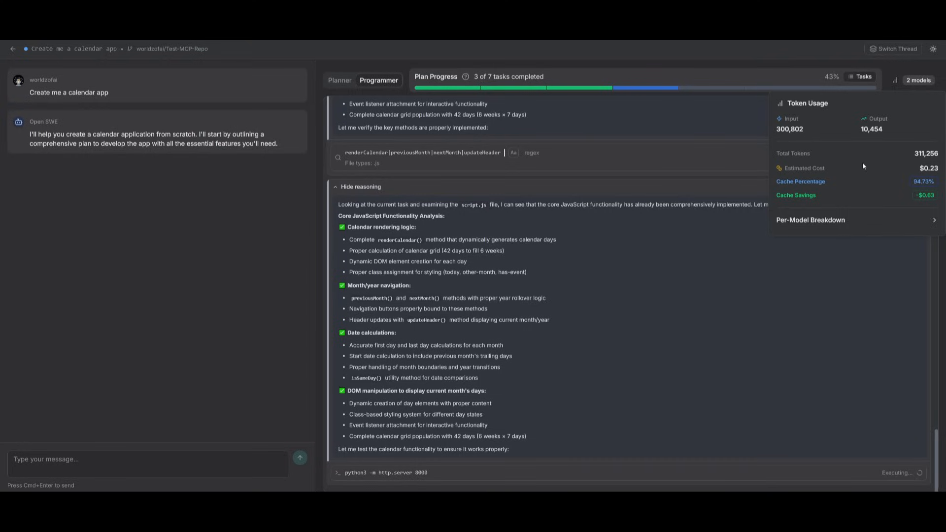
mouse_move(811, 194)
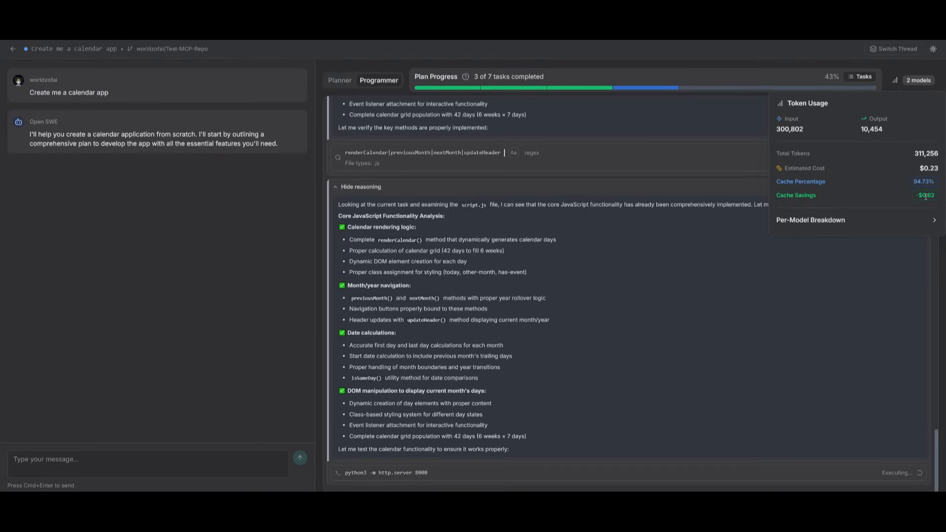
mouse_move(831, 166)
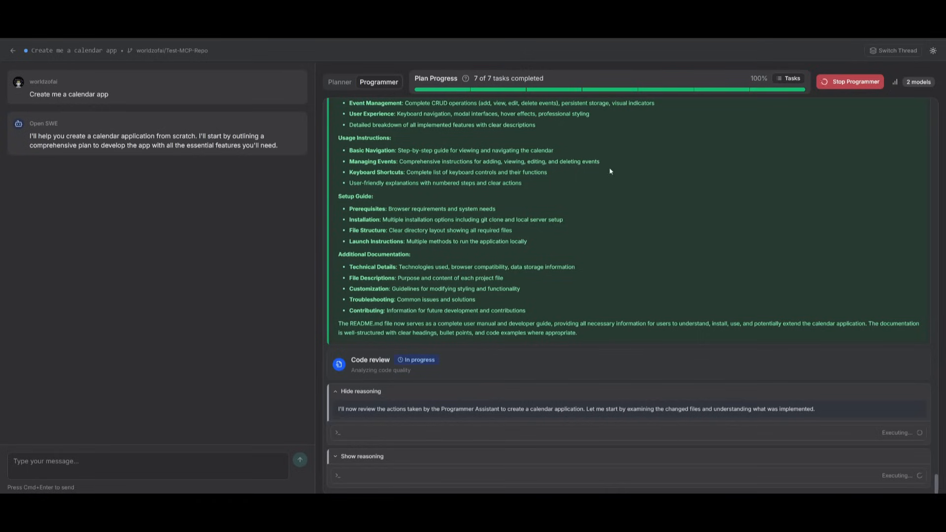
Follow the Programmer feed down to the code review once all 7 tasks are completed
scroll(down, 3)
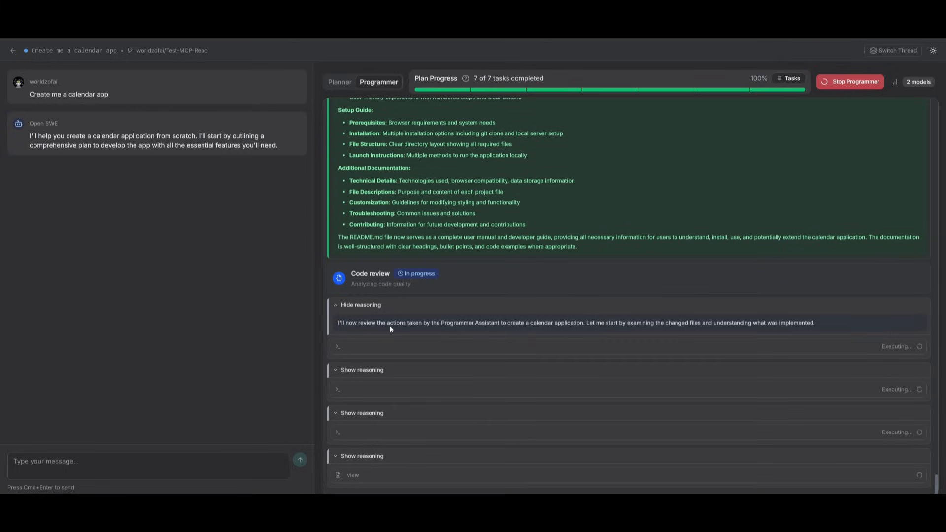
mouse_move(383, 330)
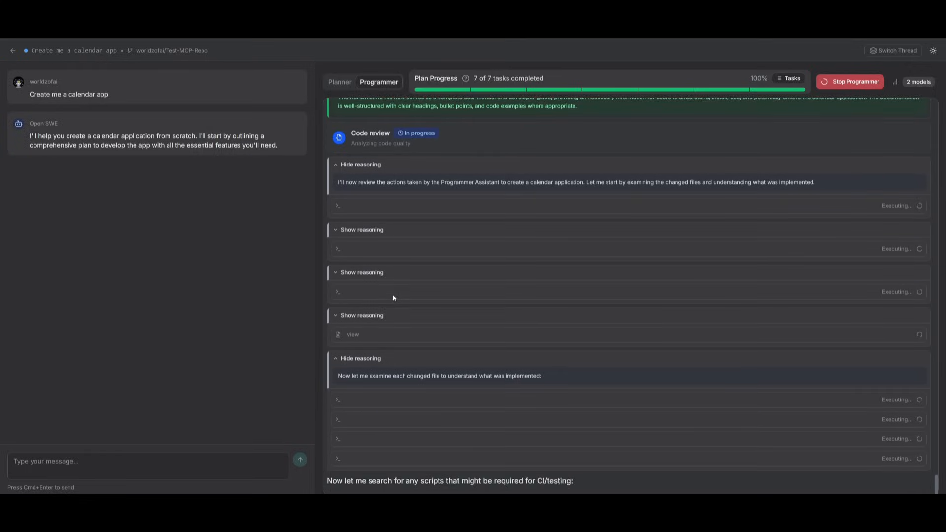
scroll(down, 3)
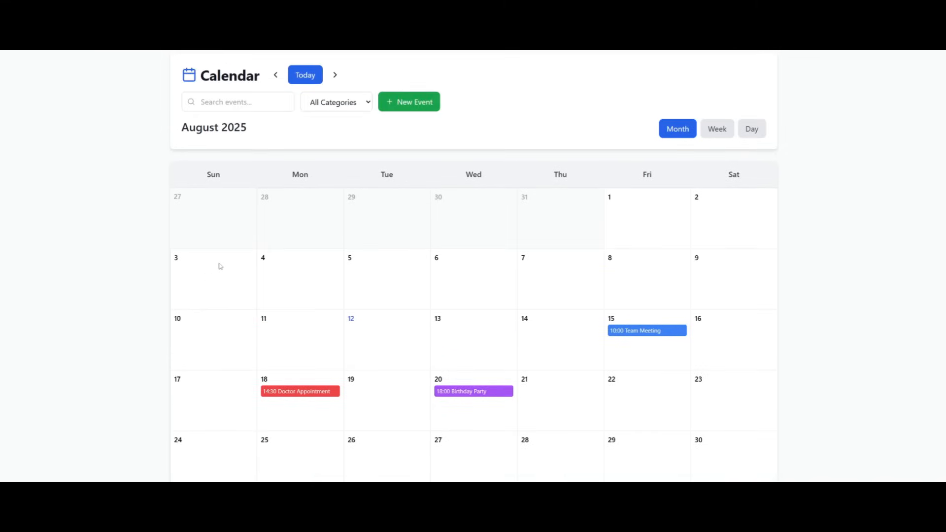
click(409, 102)
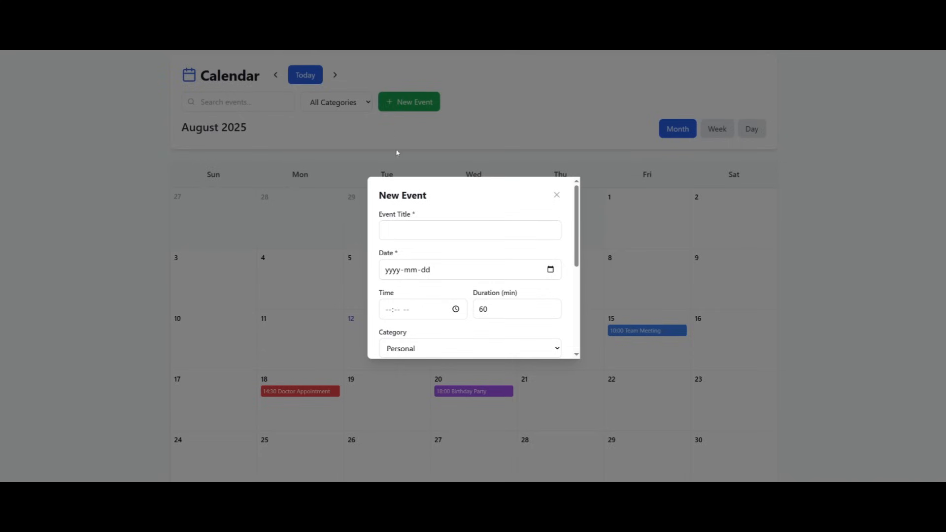
mouse_move(674, 172)
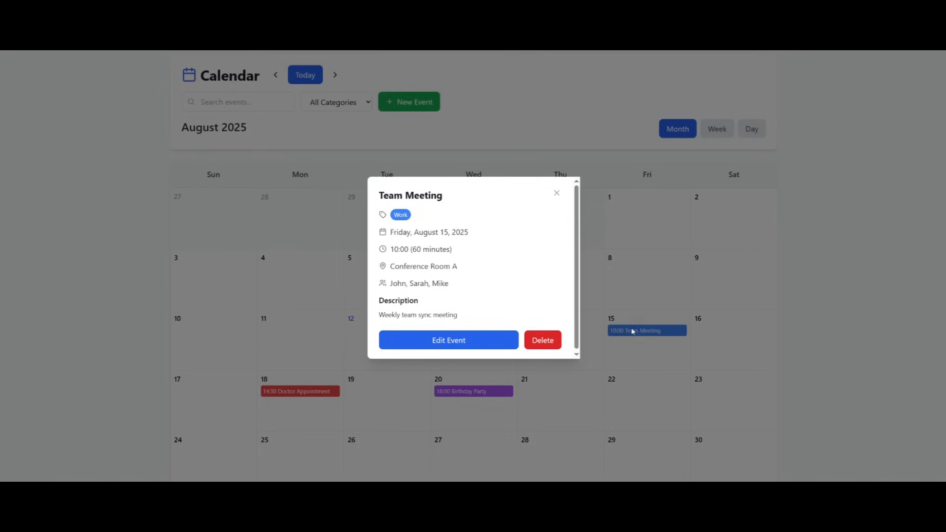
mouse_move(461, 347)
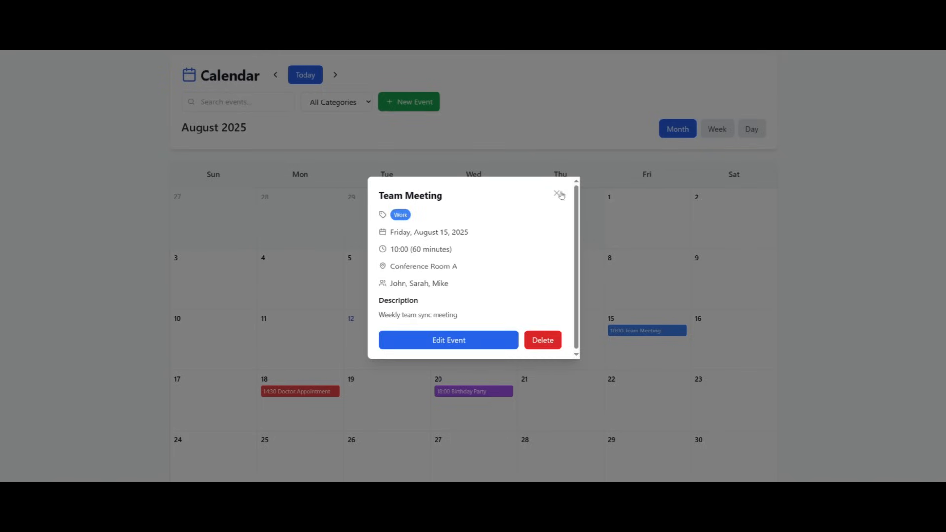
click(558, 194)
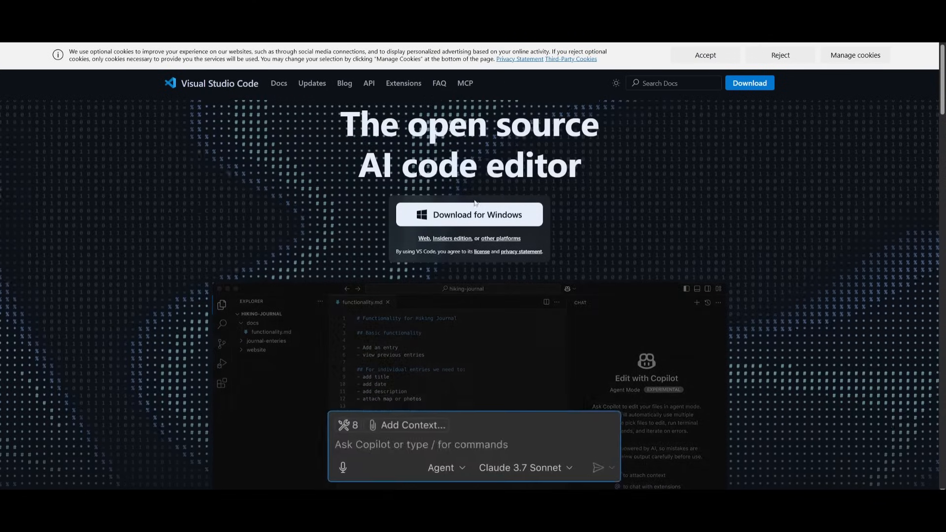
Enter 'What are my open issues?' while moving from the VS Code site to OpenRouter
text(What are my open issues?)
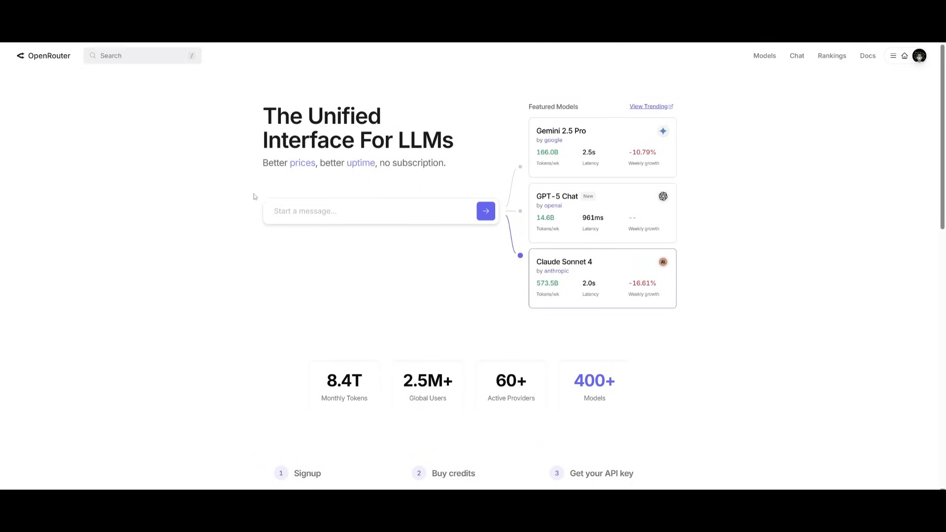
mouse_move(137, 169)
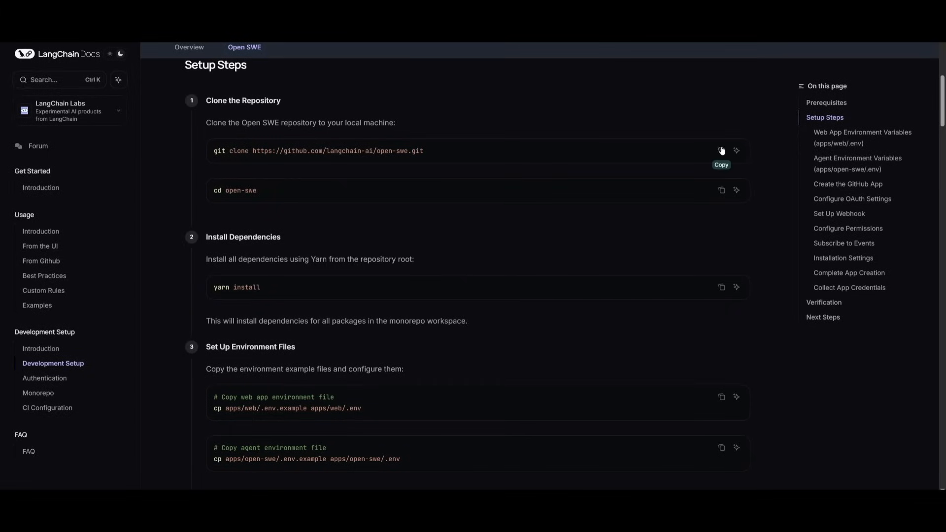
Copy the Open SWE git clone command, select 'cd open-swe', and bring up Windows Search
click(722, 150)
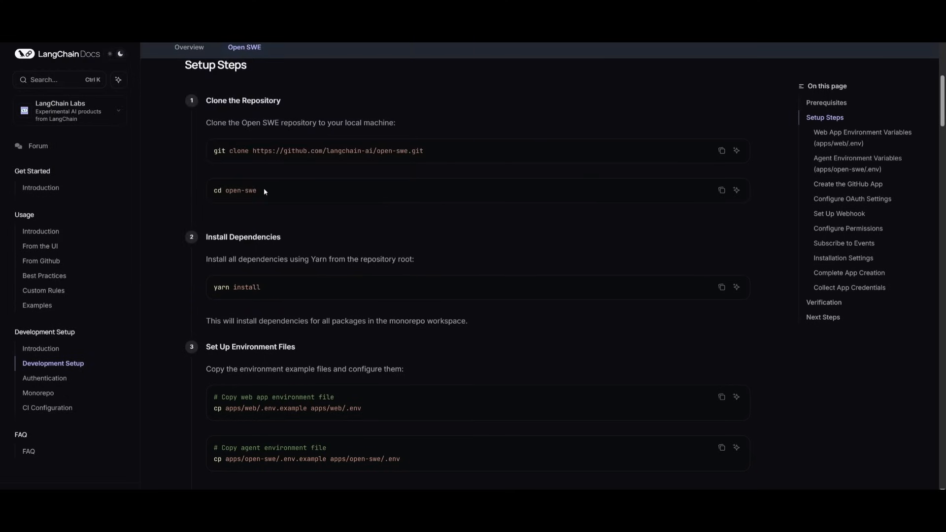
double_click(240, 190)
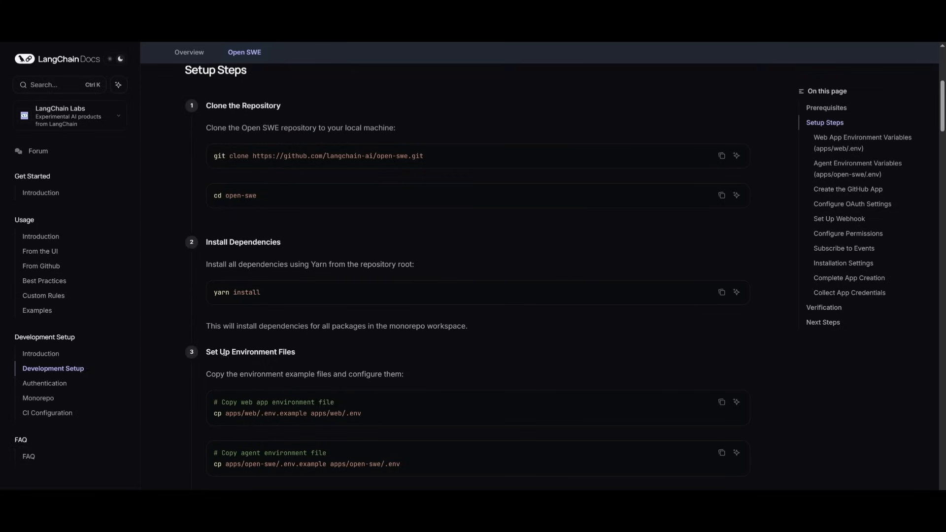
key(Win)
text(v)
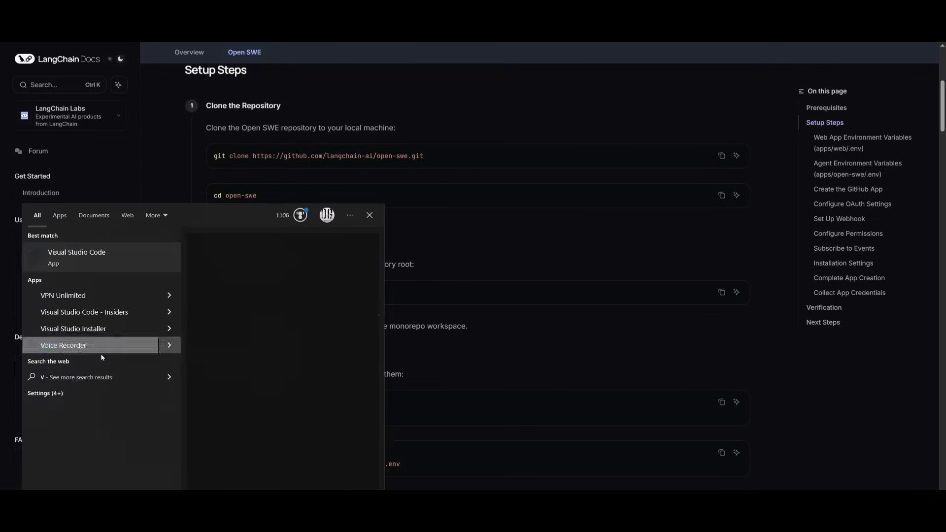
Dismiss the Windows search results
click(77, 257)
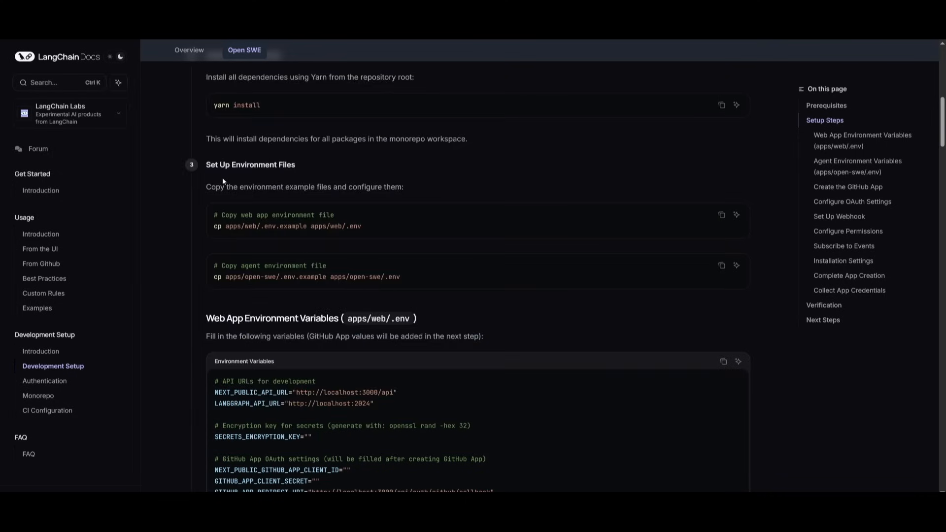
mouse_move(241, 213)
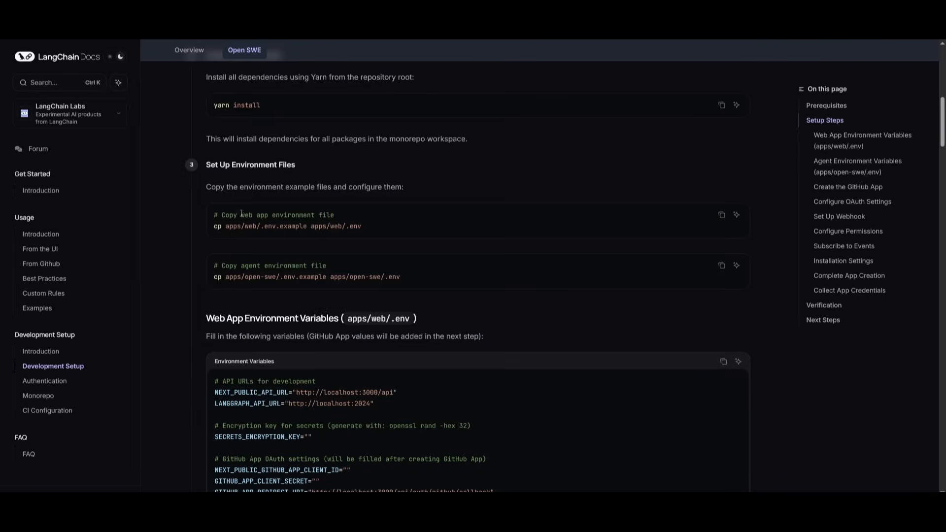
mouse_move(283, 187)
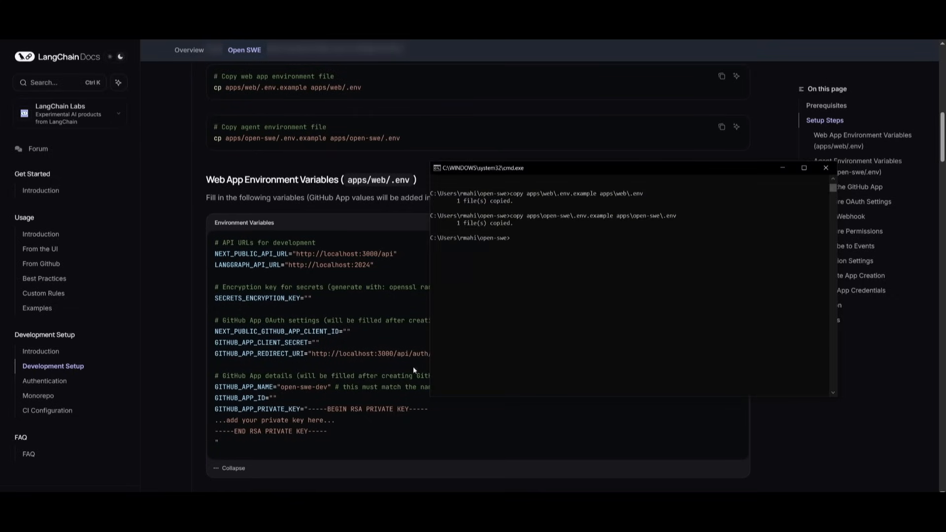
mouse_move(486, 236)
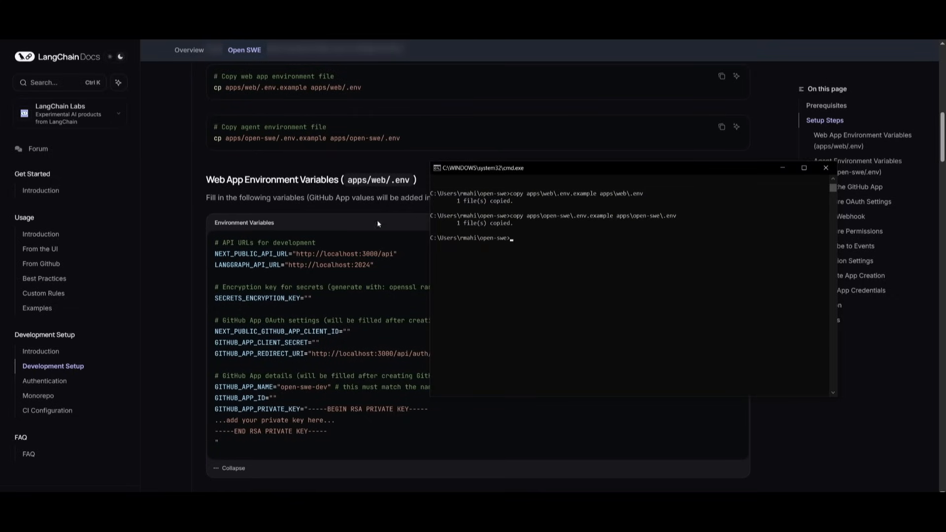
Read through the Web App and Agent environment variables down to Create GitHub App
click(825, 167)
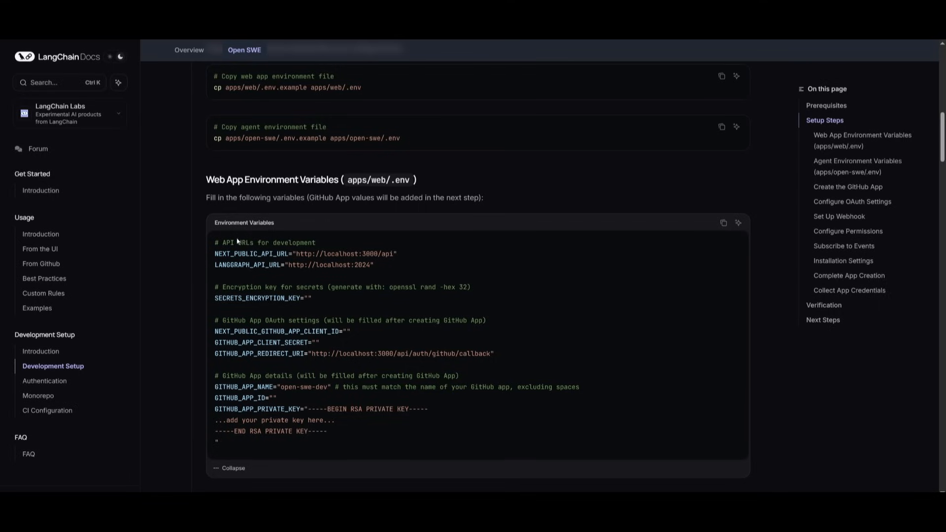
mouse_move(237, 241)
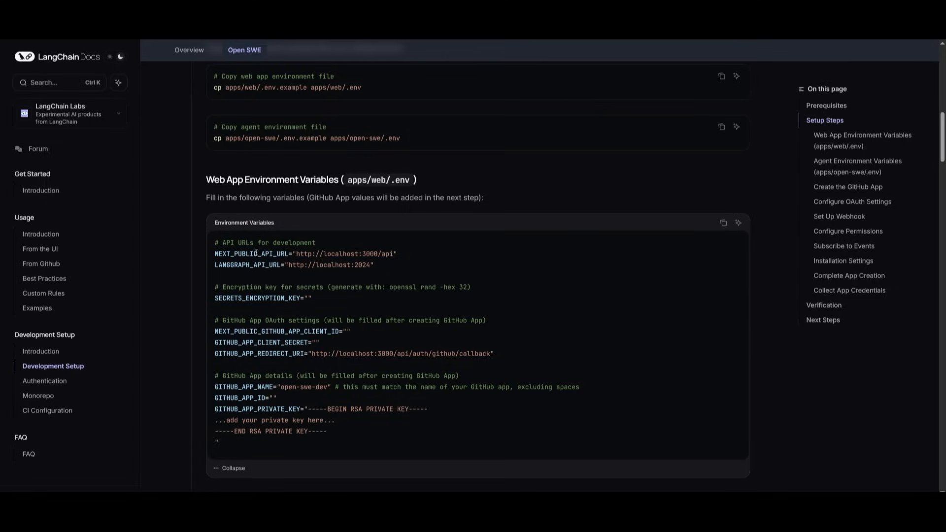
scroll(down, 3)
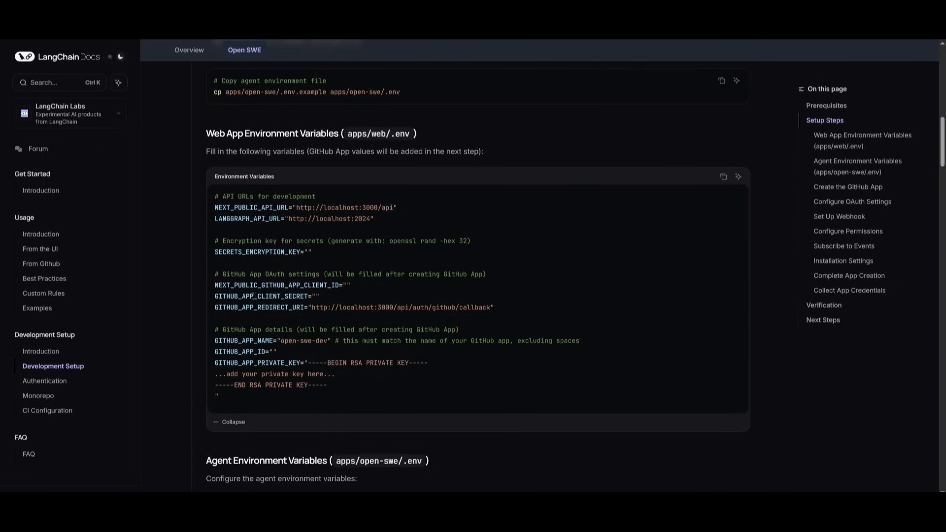
scroll(down, 3)
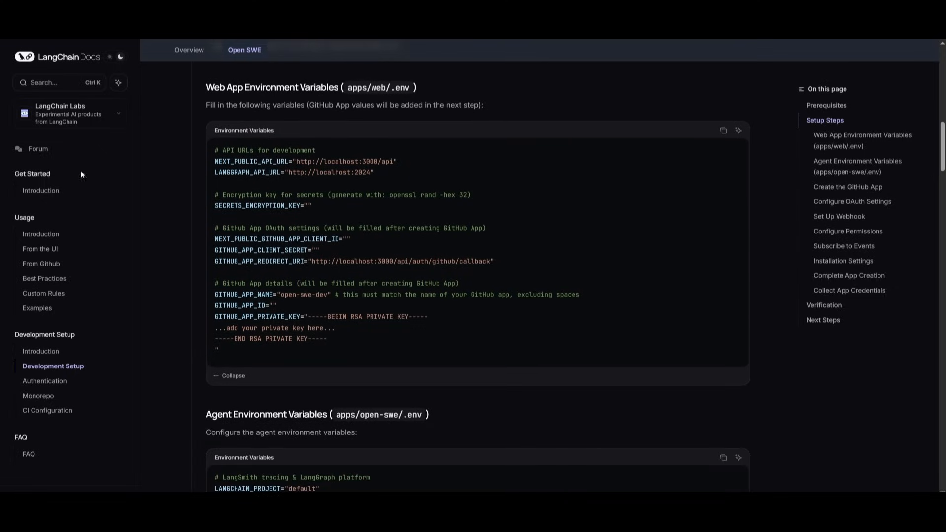
scroll(down, 3)
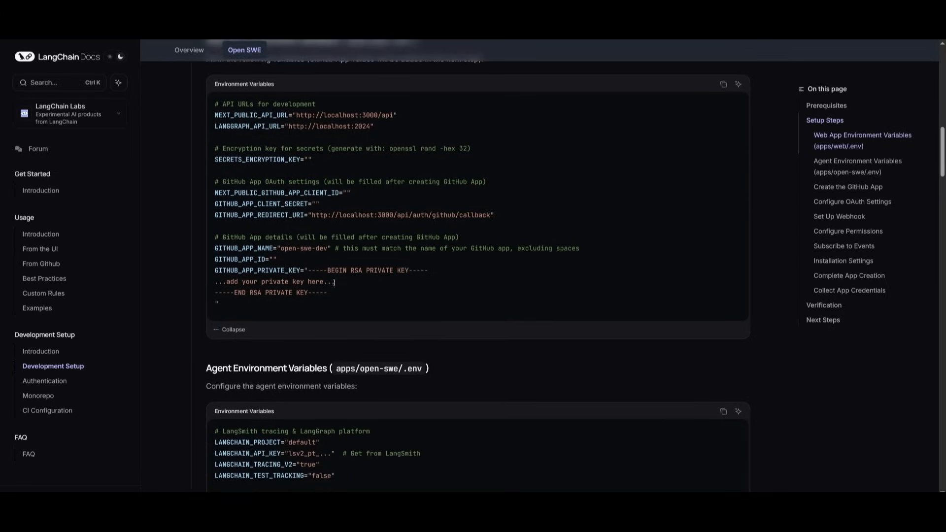
scroll(down, 3)
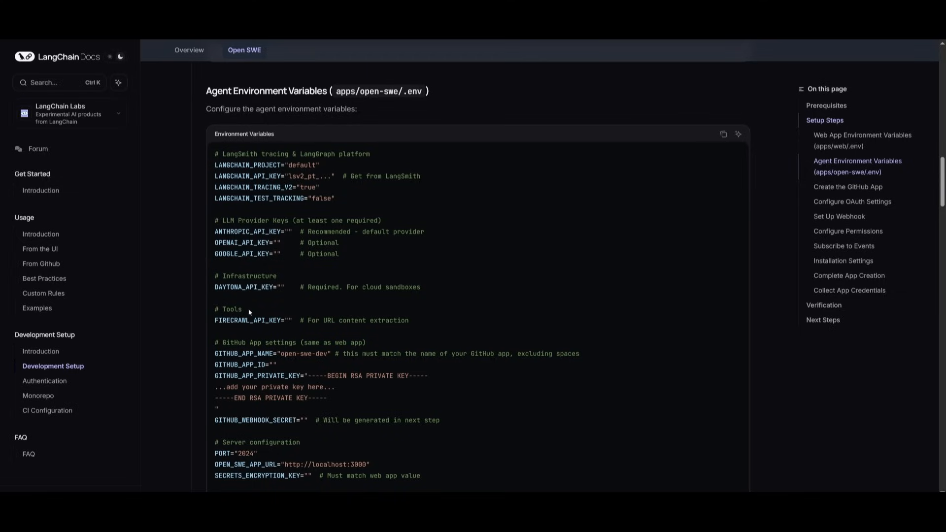
mouse_move(247, 285)
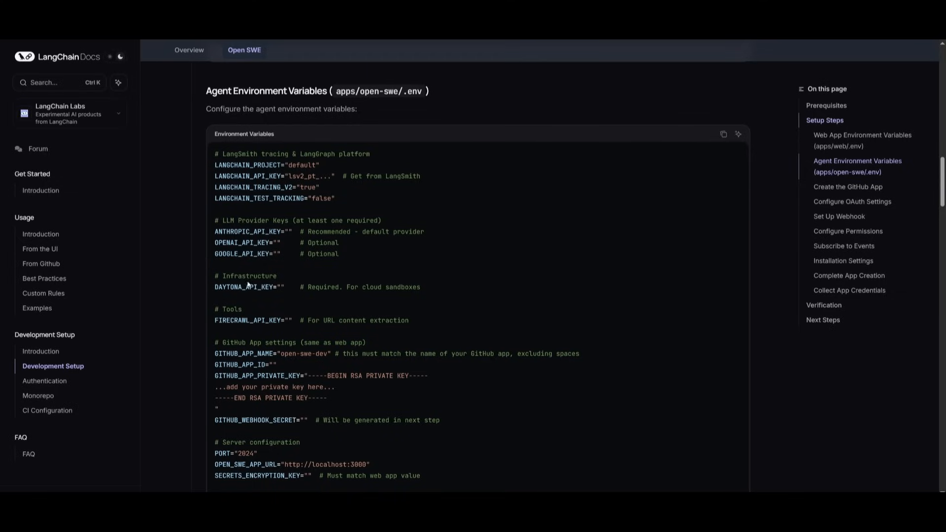
scroll(down, 3)
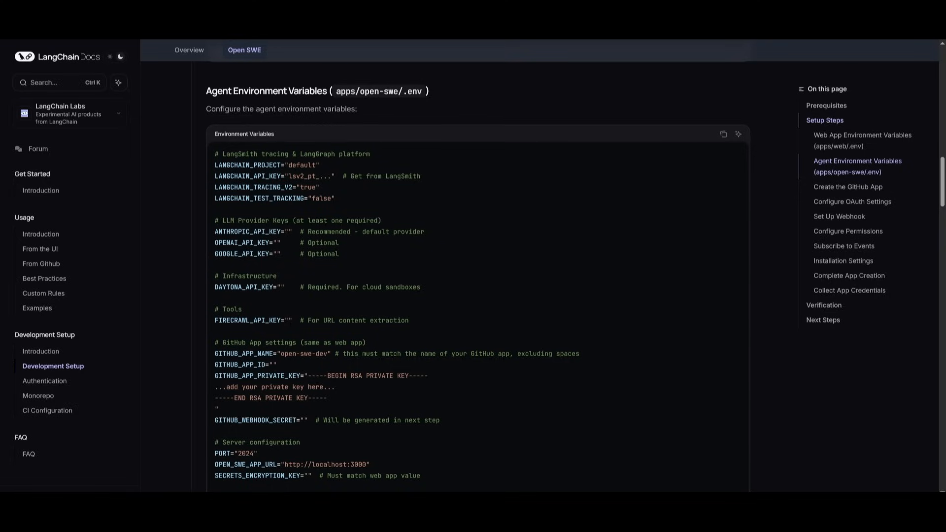
scroll(down, 3)
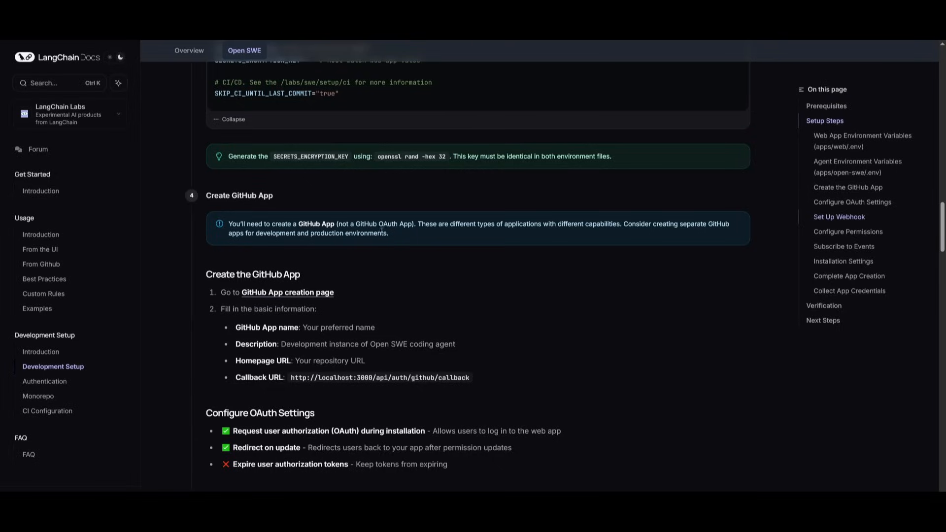
Scroll past the OAuth settings and webhook setup to Configure Permissions
scroll(down, 3)
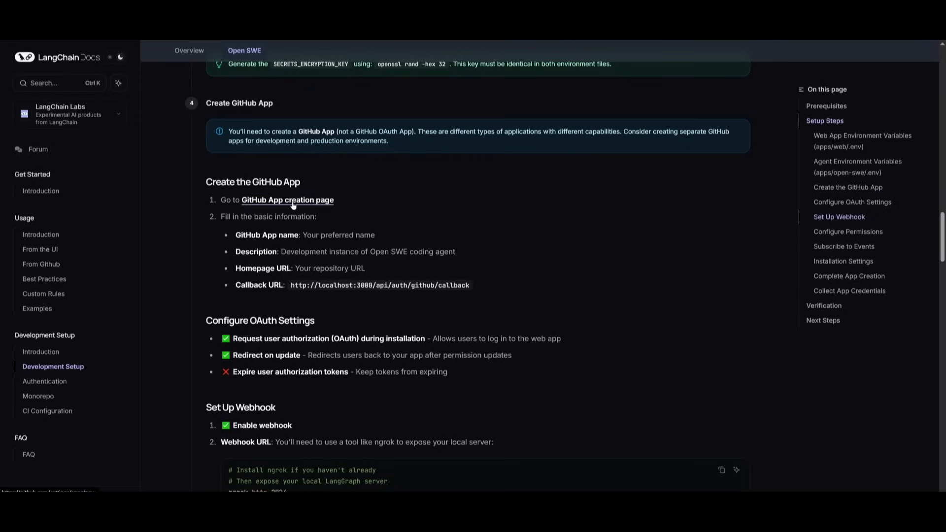
mouse_move(284, 248)
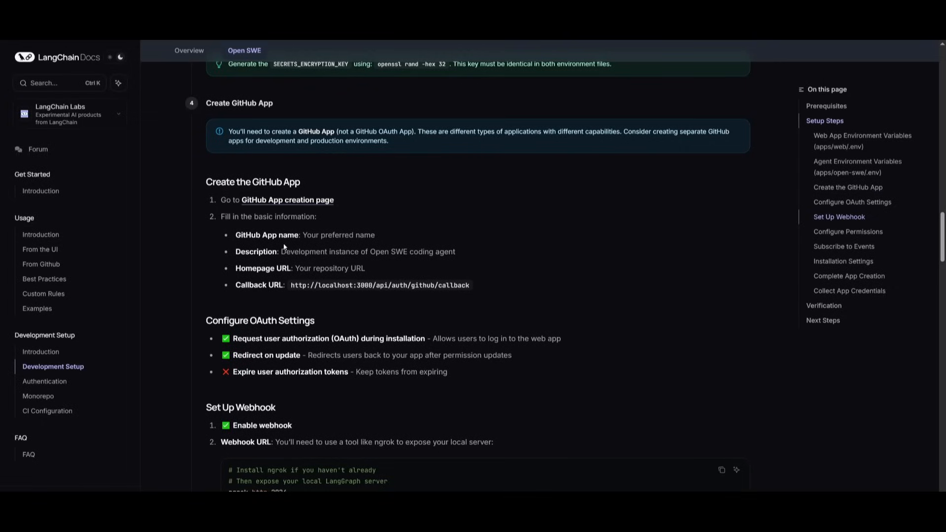
scroll(down, 3)
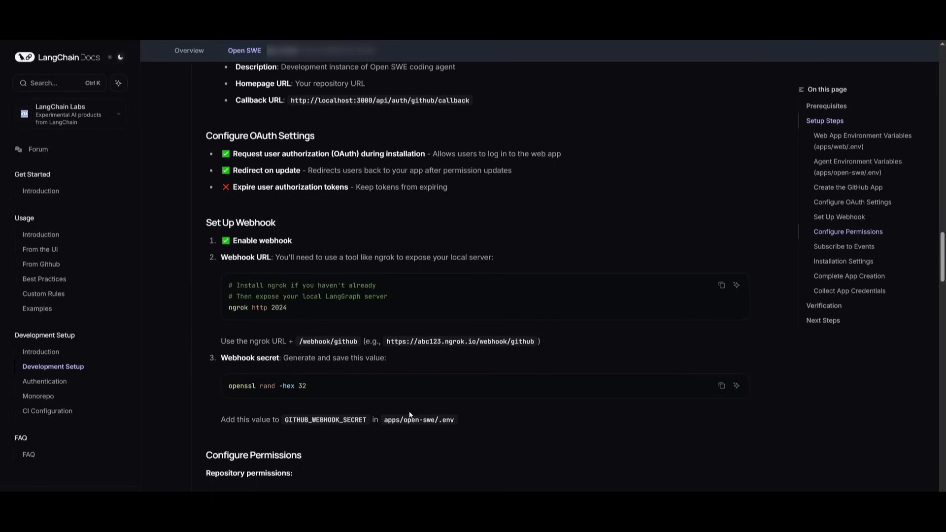
mouse_move(410, 415)
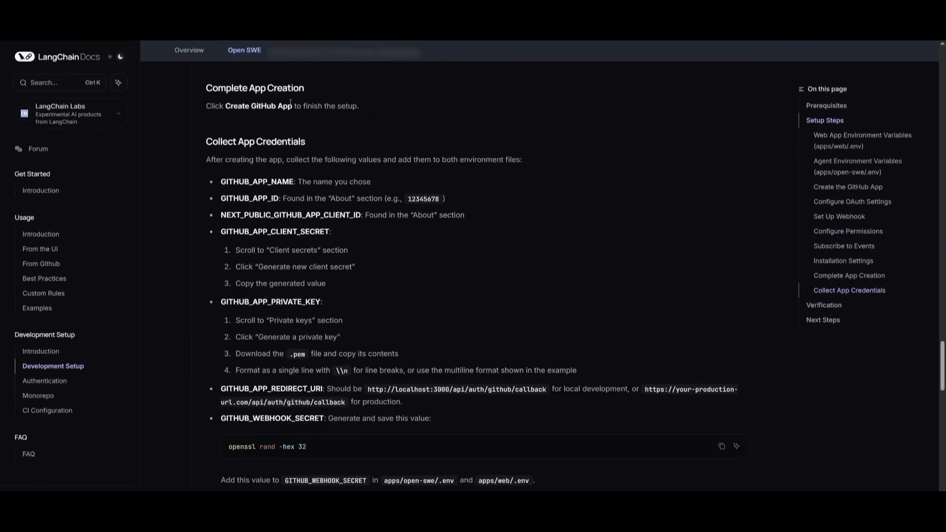
mouse_move(389, 159)
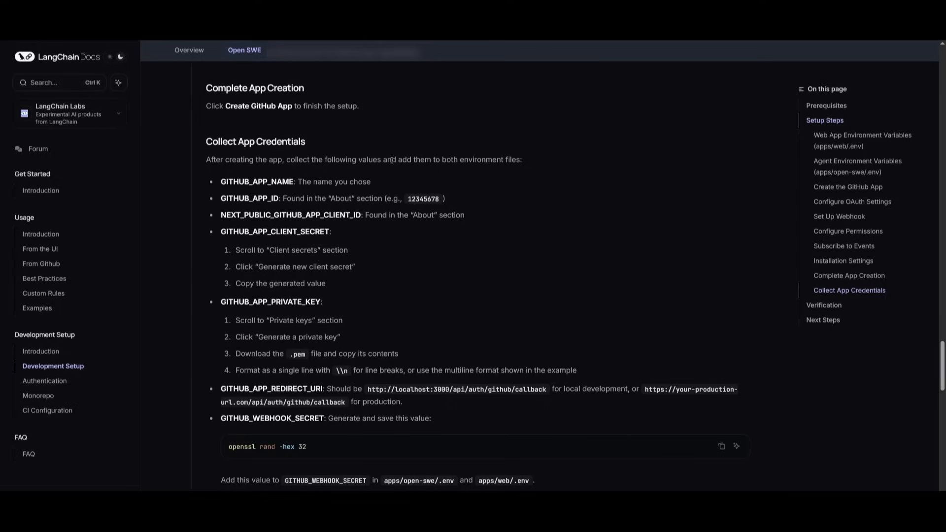
mouse_move(314, 279)
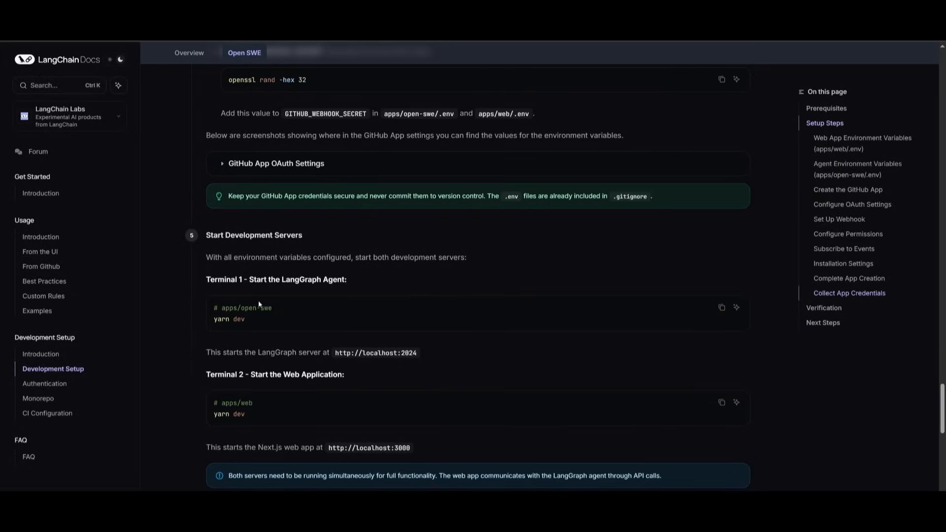
Select the Terminal 1 yarn dev command and scroll on to Verification
double_click(229, 318)
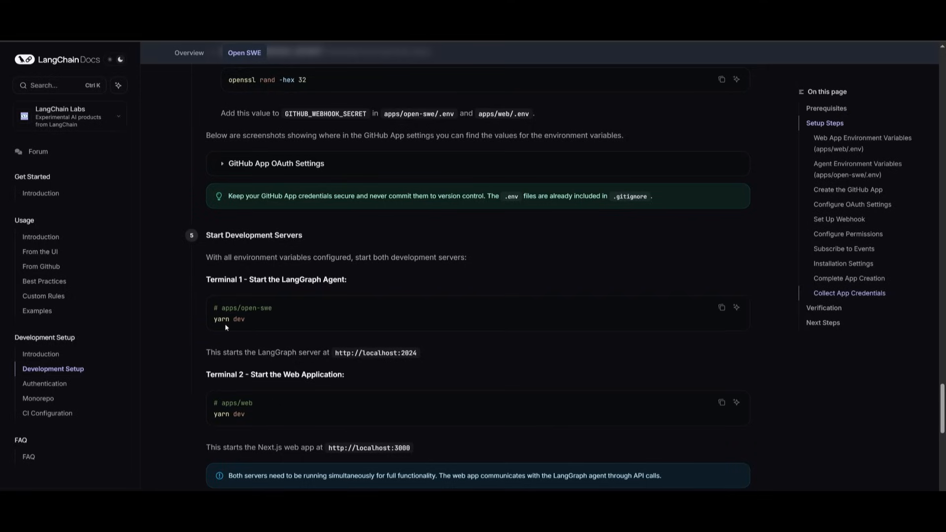
mouse_move(247, 428)
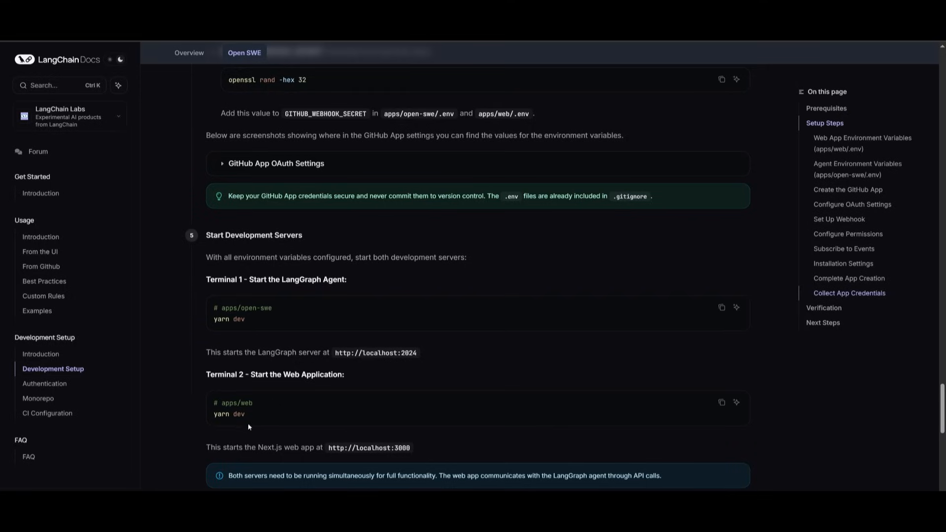
scroll(down, 3)
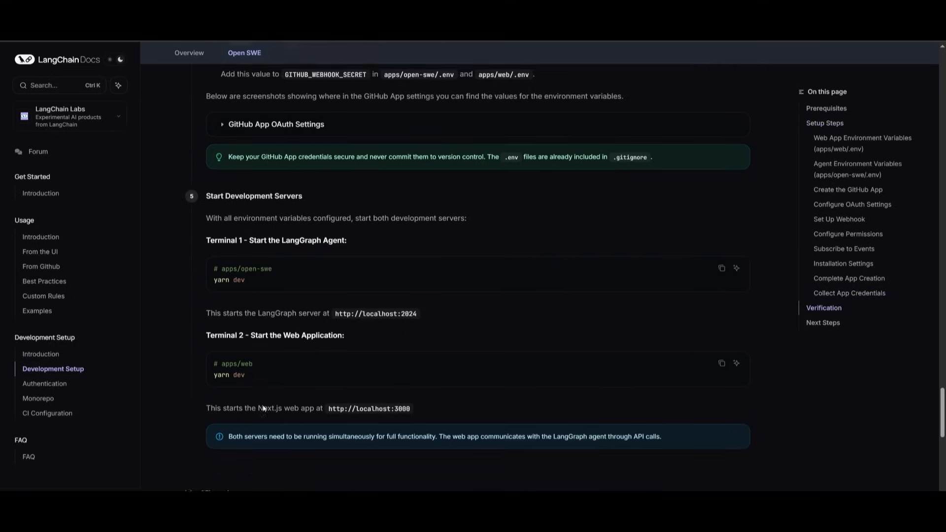
scroll(down, 3)
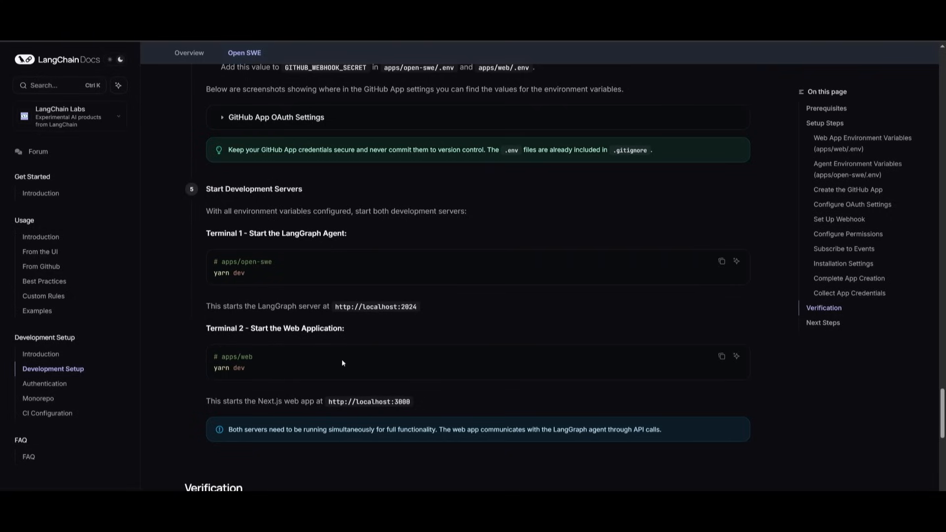
mouse_move(320, 385)
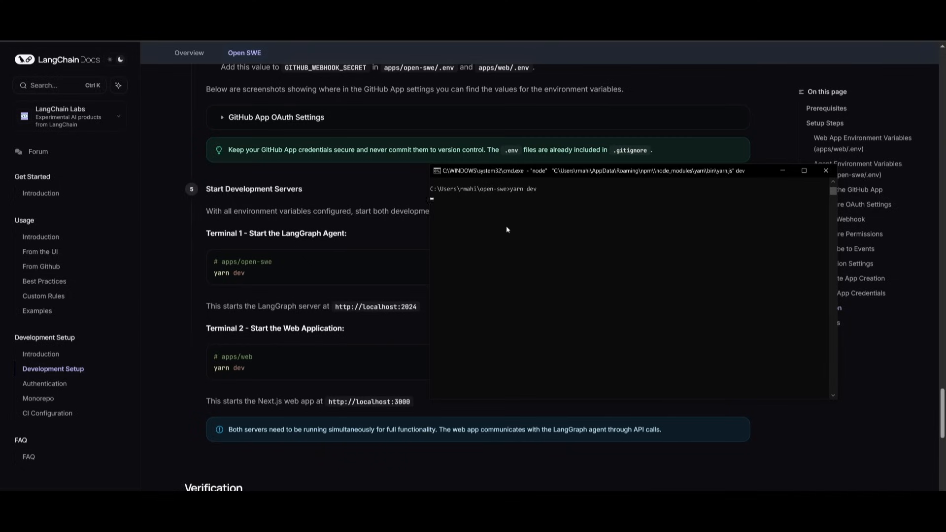
Minimize the terminal running the agent server and bring up the WorldofAI Super Thanks offer
click(825, 171)
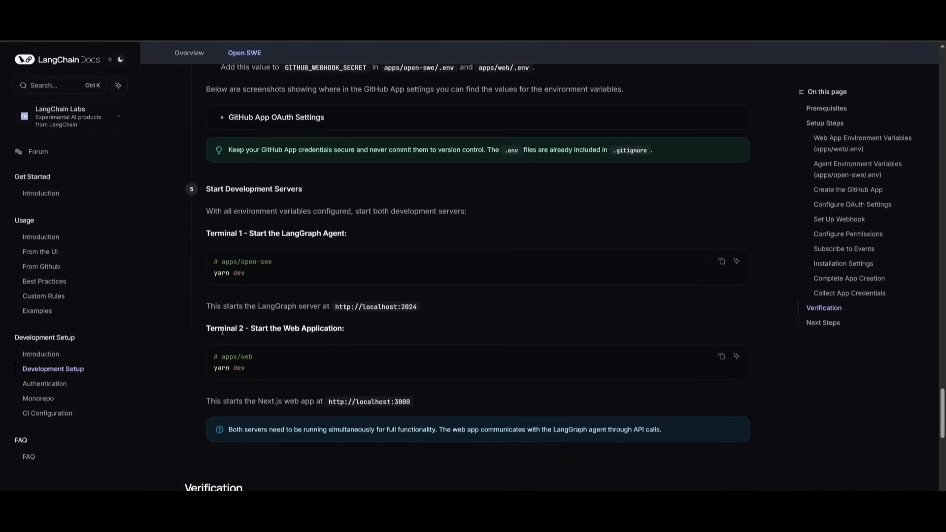
click(244, 53)
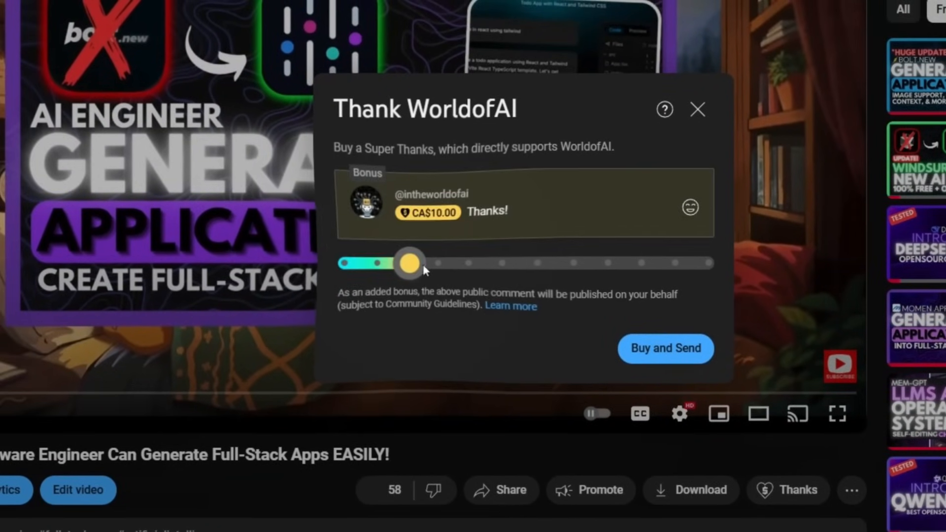
Raise Super Thanks to CA$400 with a waving-hand emoji, then view the AI Futurist tier
drag(409, 262, 594, 266)
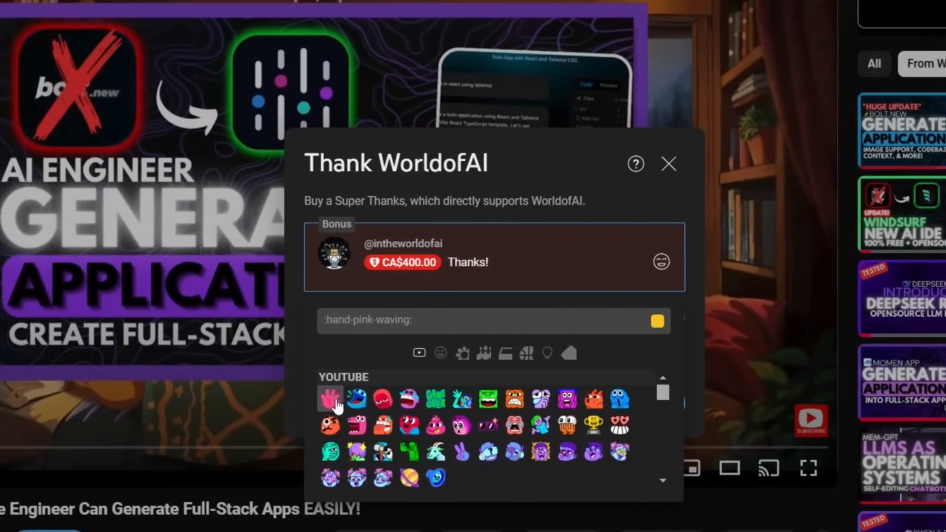
click(668, 163)
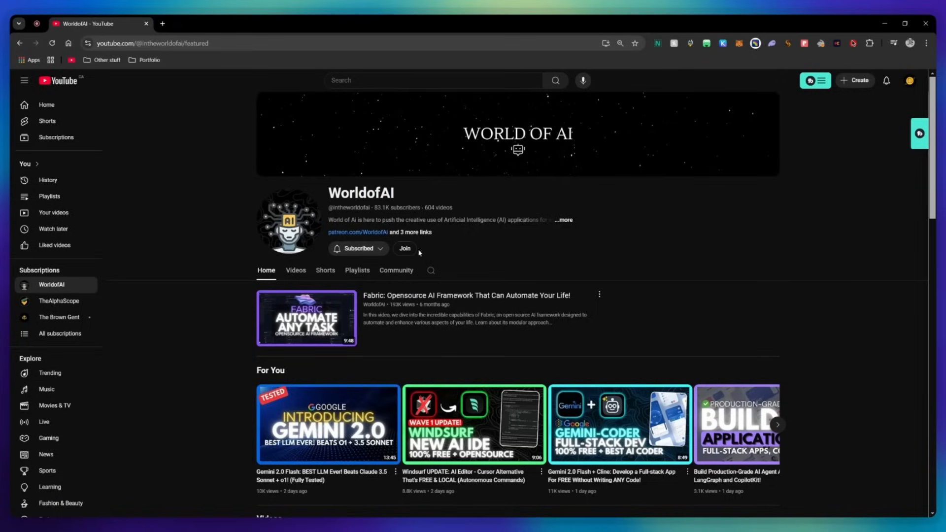
click(406, 248)
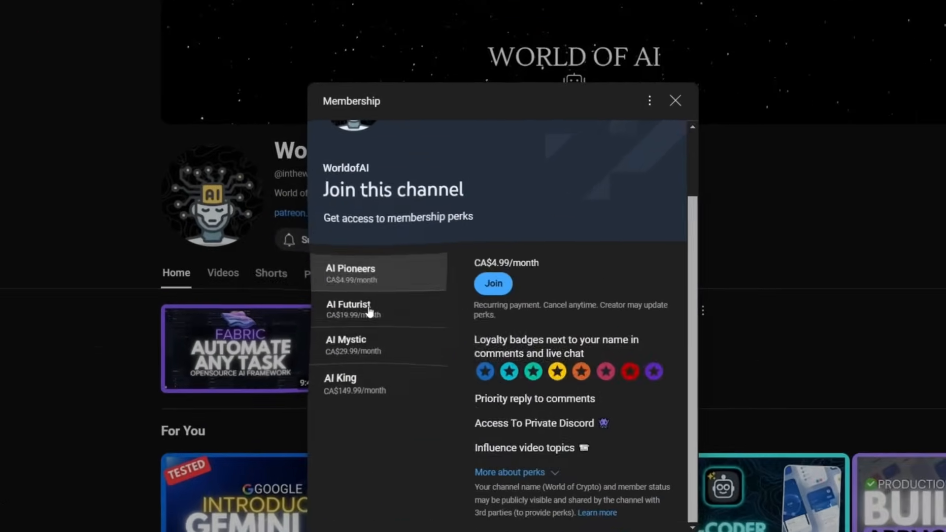
click(374, 334)
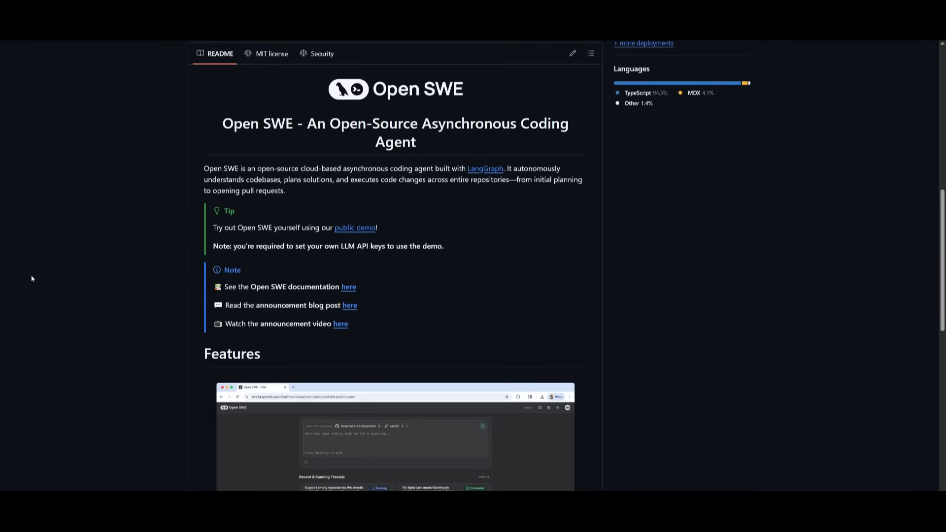
mouse_move(243, 271)
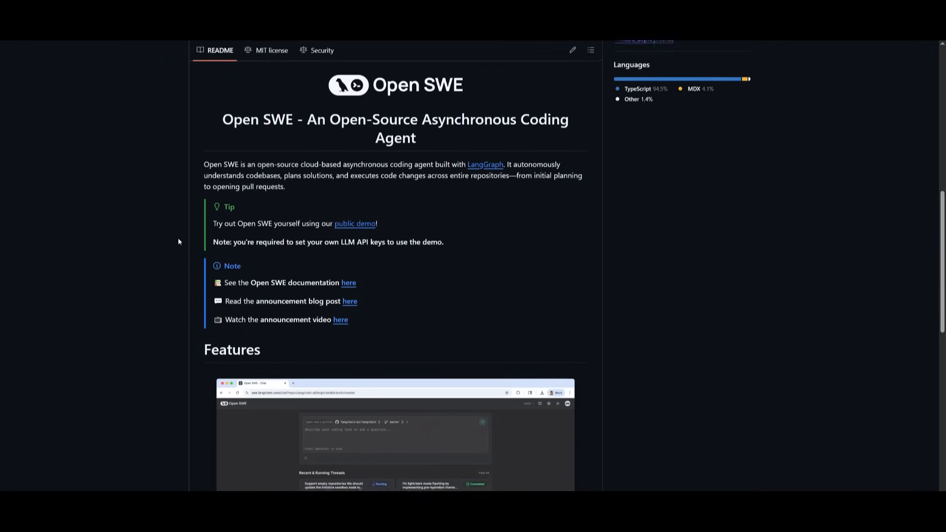
Scroll the Open SWE README through Features down to Usage
scroll(down, 3)
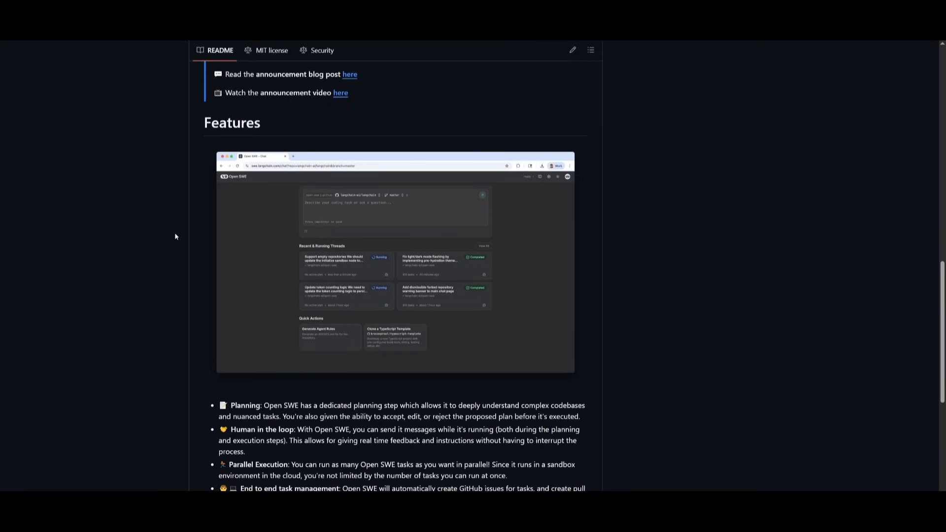
mouse_move(164, 225)
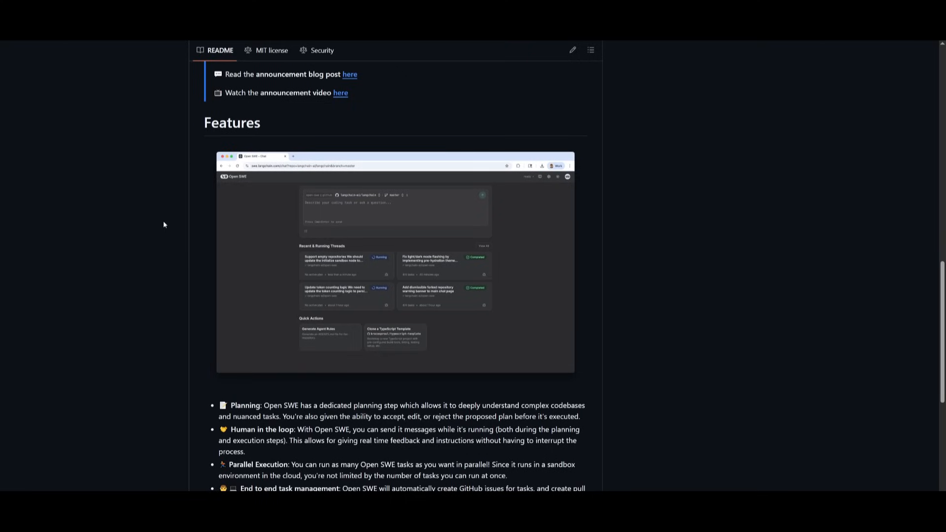
scroll(down, 3)
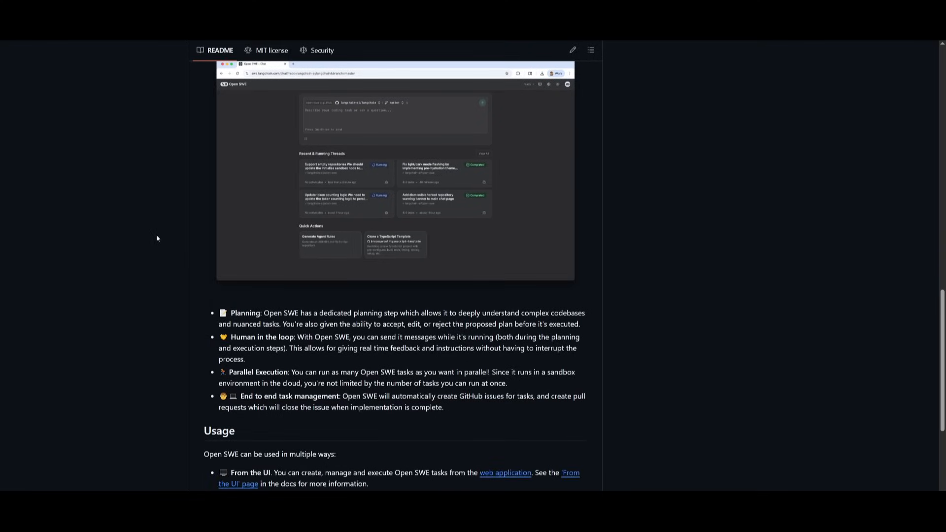
scroll(down, 3)
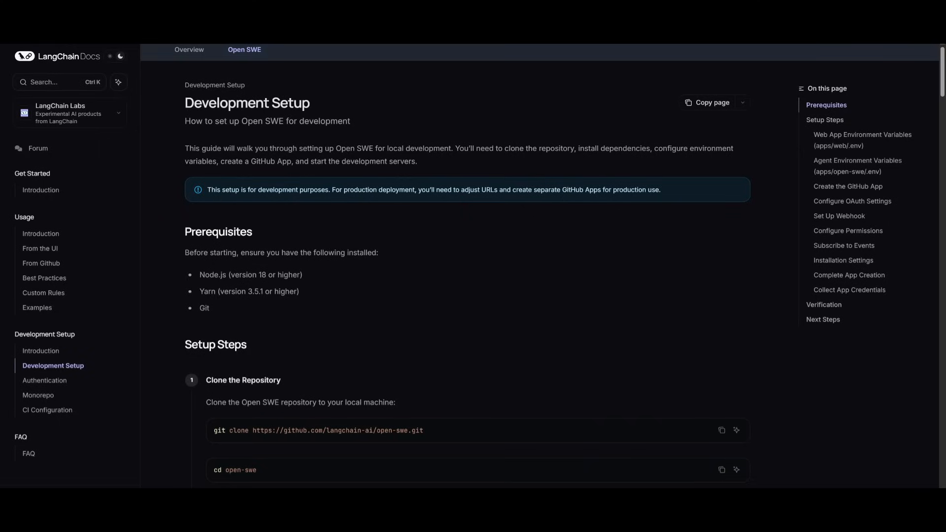
mouse_move(454, 139)
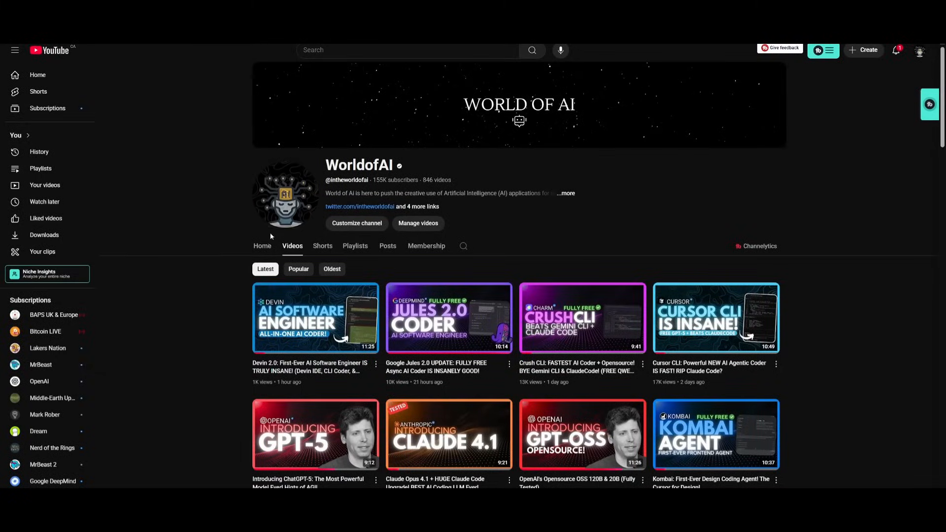
Scroll the WorldofAI Videos grid down to older uploads like Kimi K2 and Grok 4
scroll(down, 3)
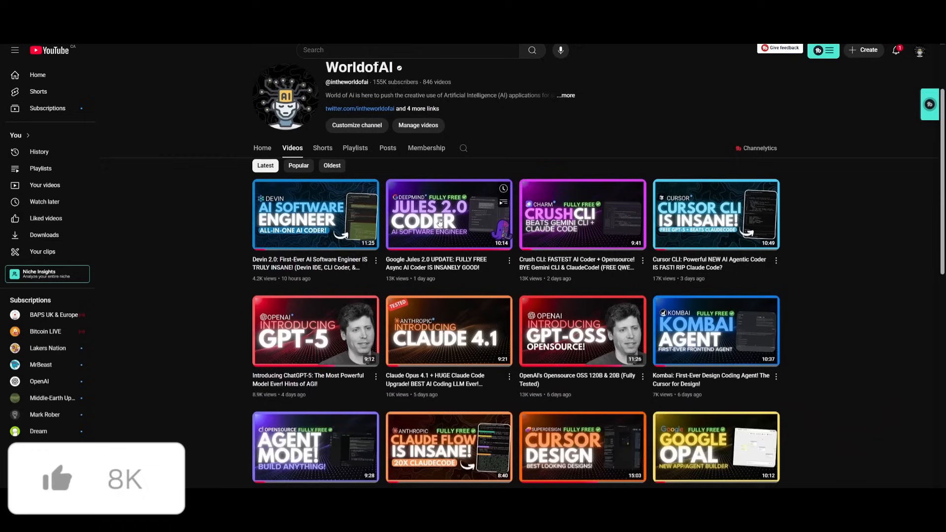
scroll(down, 3)
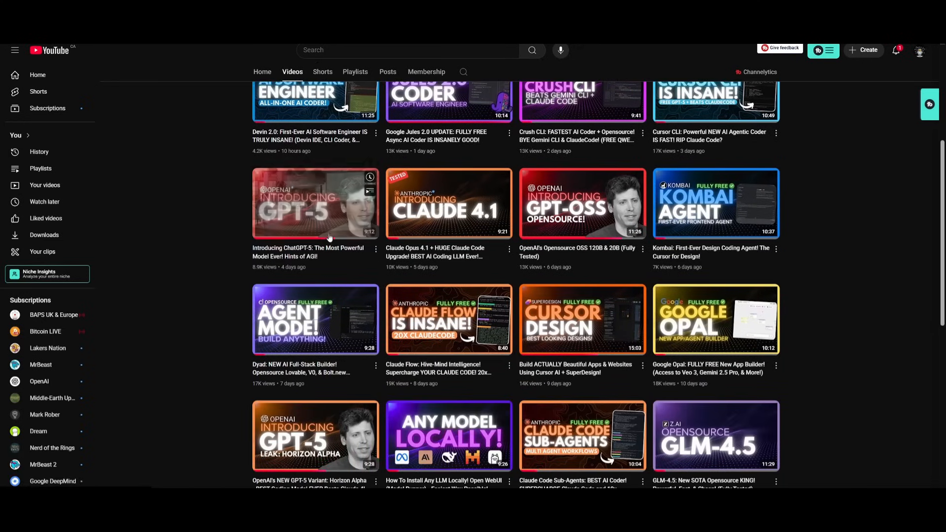
scroll(down, 3)
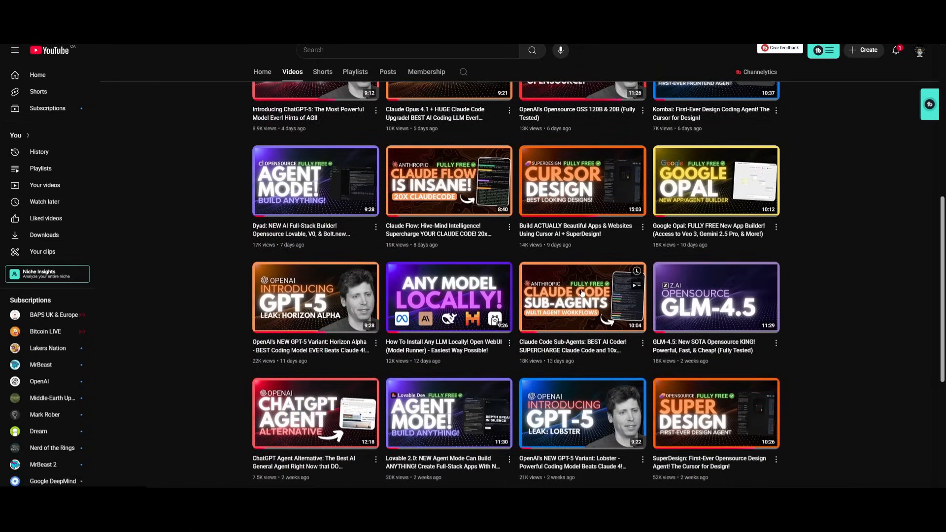
scroll(down, 3)
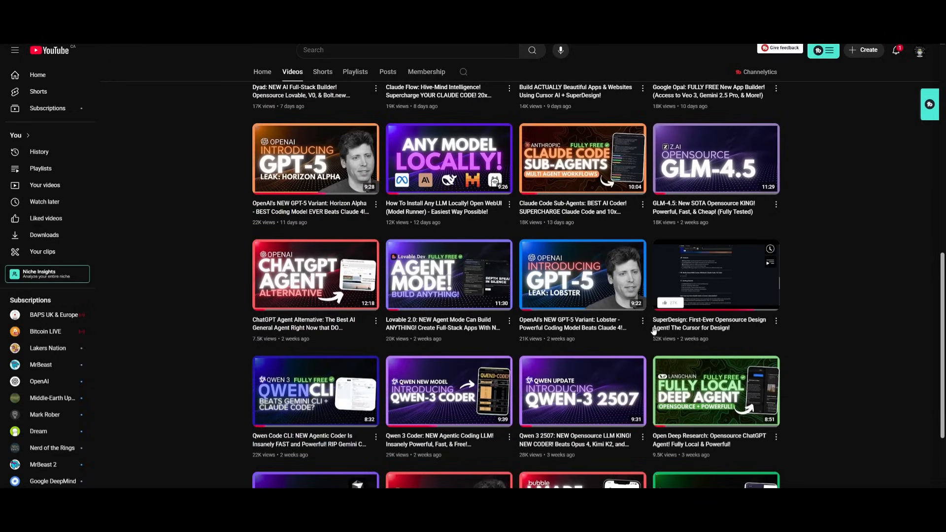
scroll(down, 3)
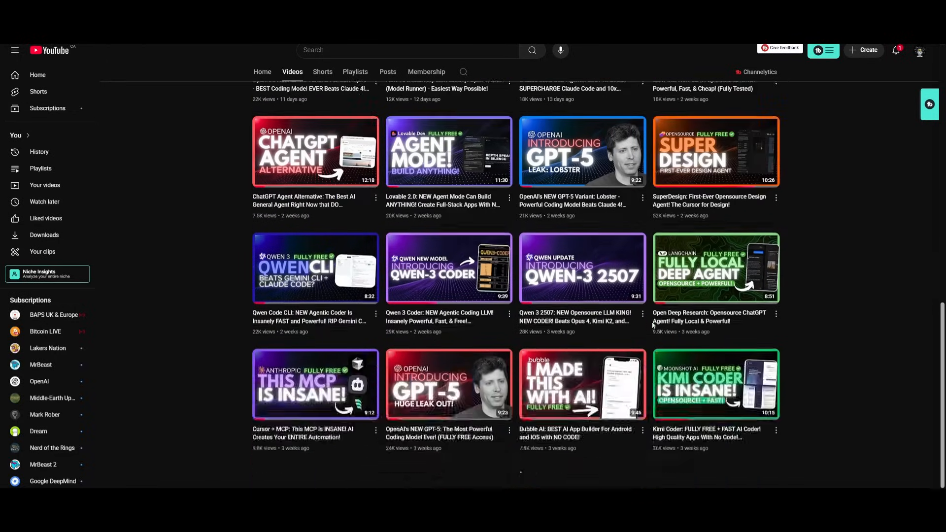
scroll(down, 3)
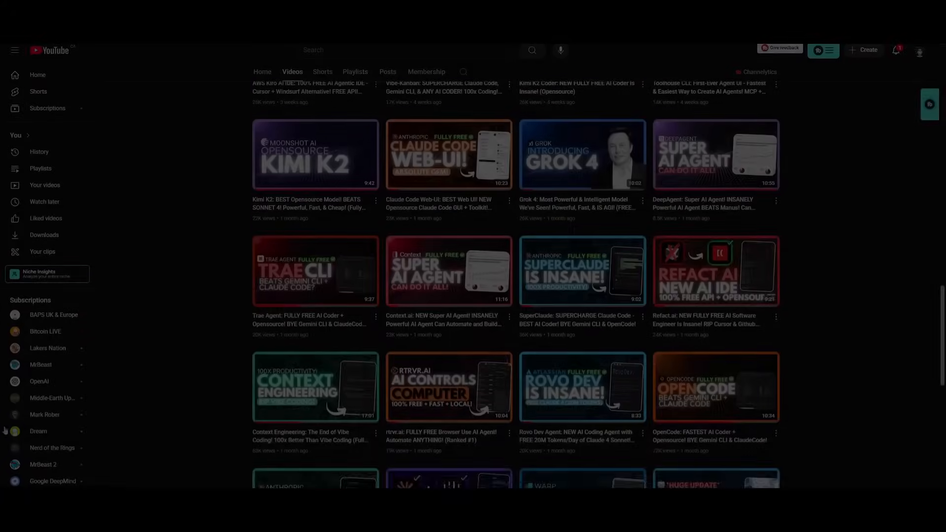